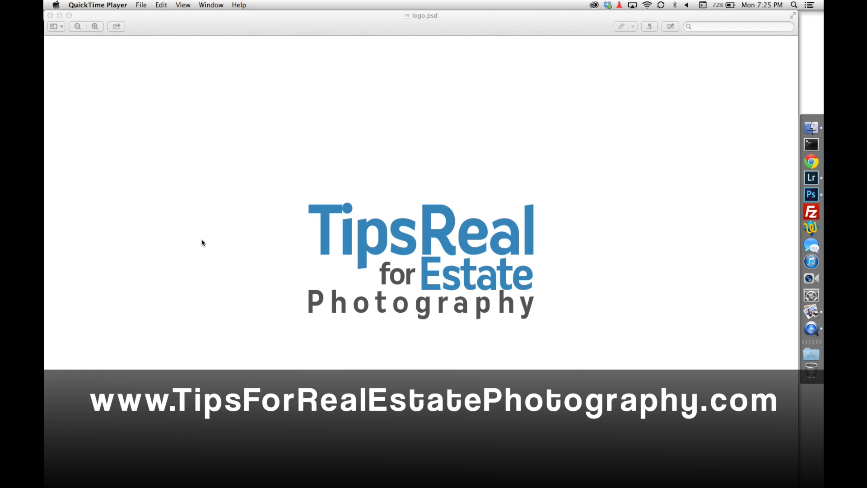
pyautogui.moveTo(811, 178)
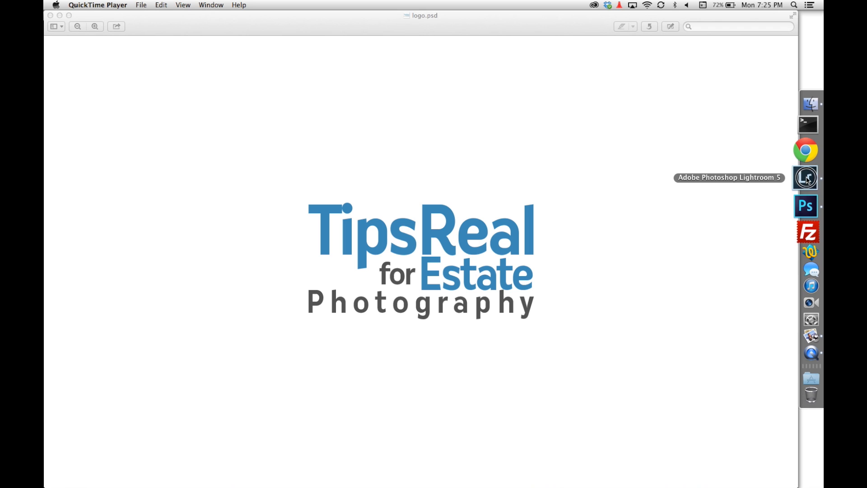
# Bring Lightroom forward in Develop, showing the dark IMG_2195 exposure.
pyautogui.click(805, 178)
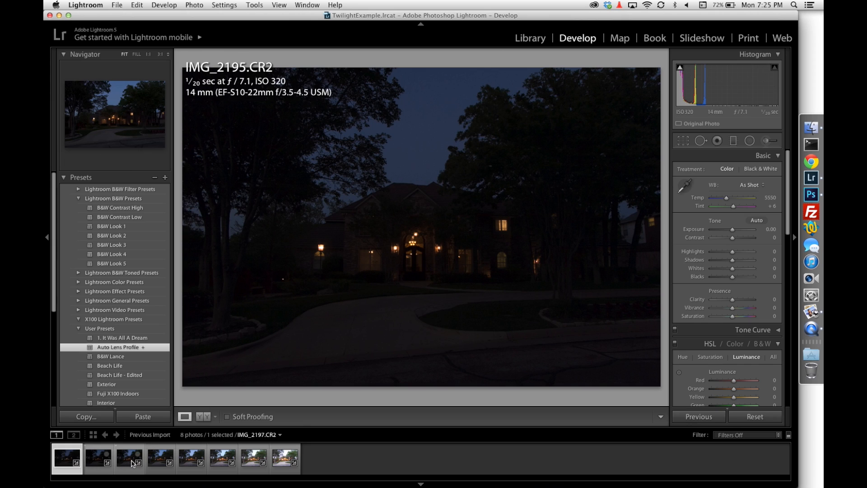
pyautogui.moveTo(130, 458)
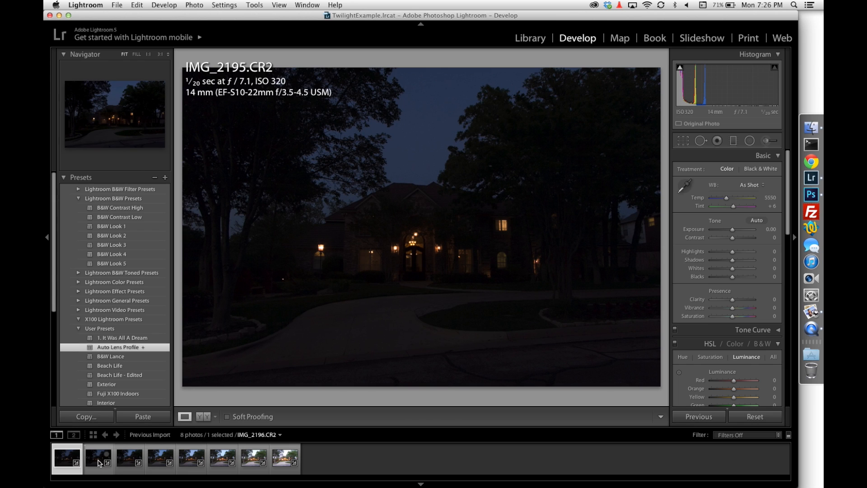
# Step through the brackets from IMG_2196 via 1.6 s and 3.2 s to 5 s IMG_2202.
pyautogui.click(98, 459)
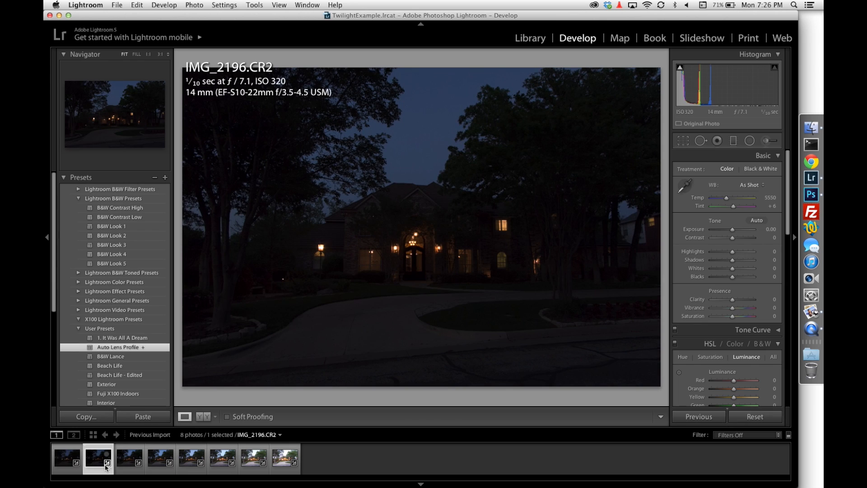
pyautogui.click(129, 457)
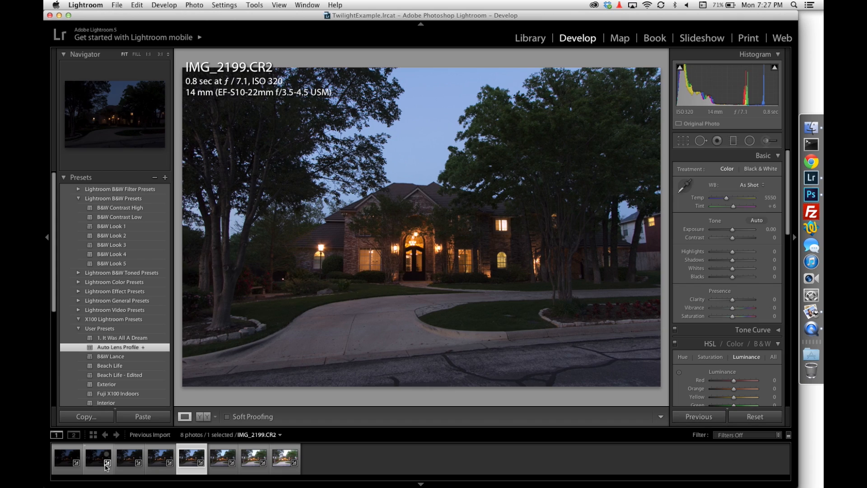
pyautogui.moveTo(105, 469)
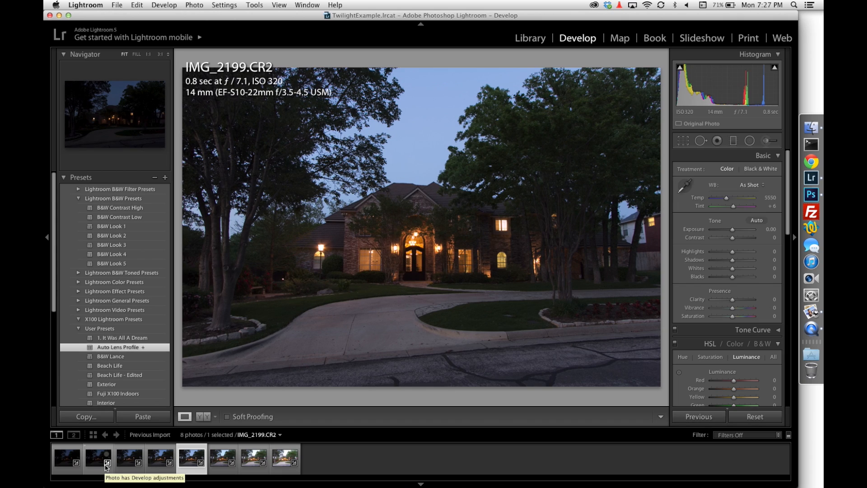
pyautogui.click(223, 457)
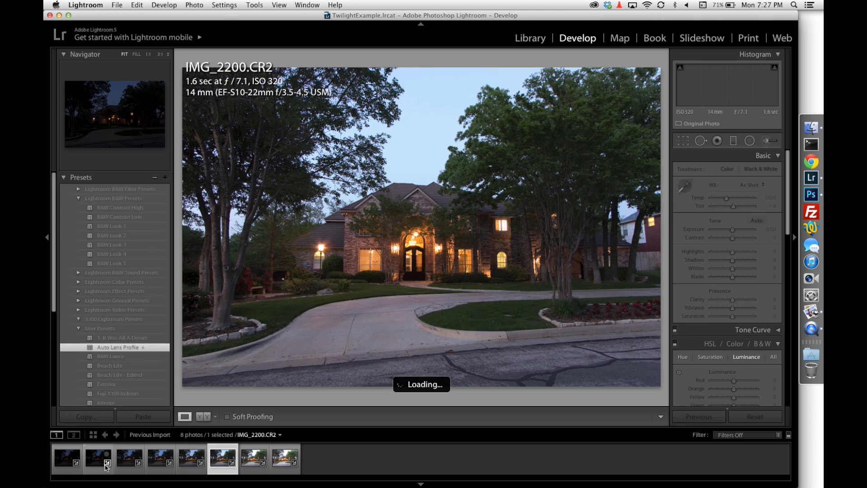
pyautogui.click(254, 458)
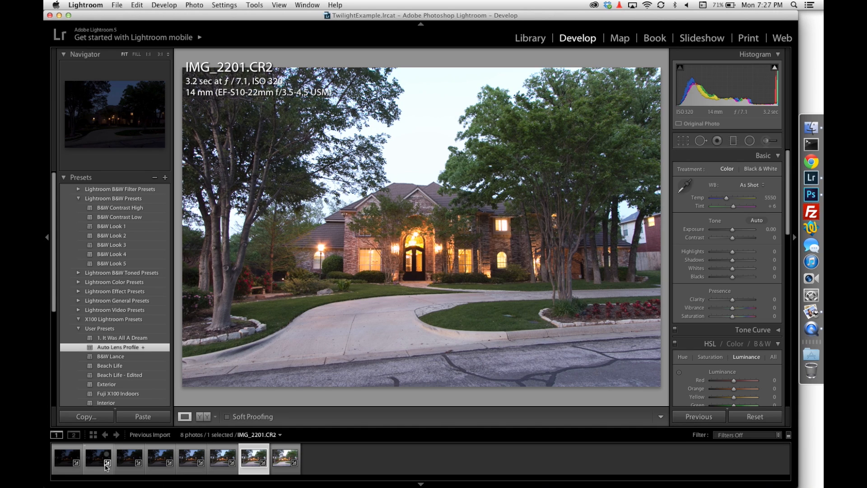
pyautogui.click(284, 458)
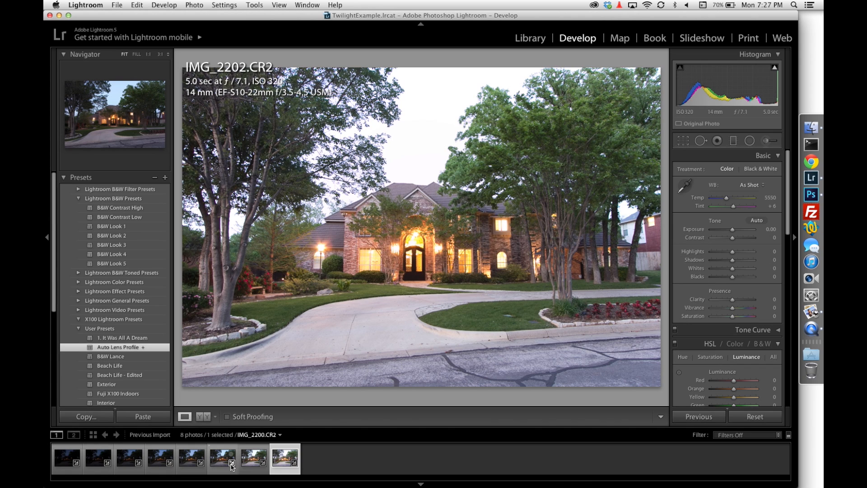
# Compare the IMG_2200 exposure against the darker IMG_2199.
pyautogui.click(222, 458)
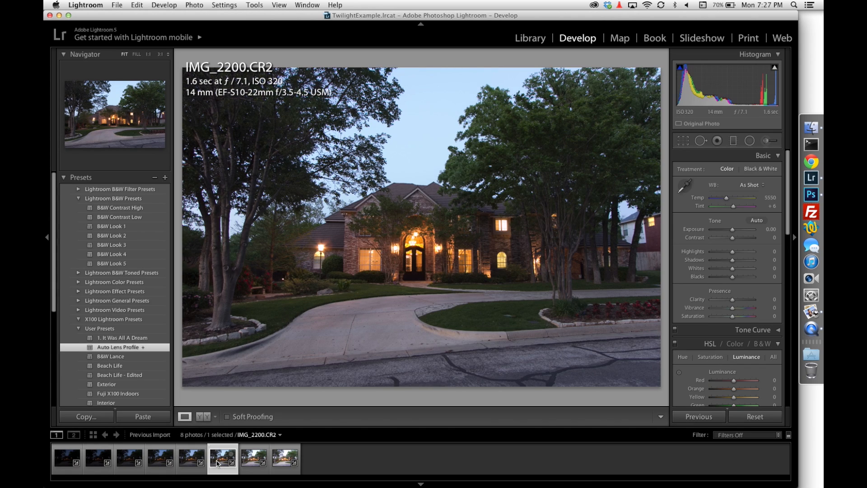
pyautogui.click(190, 458)
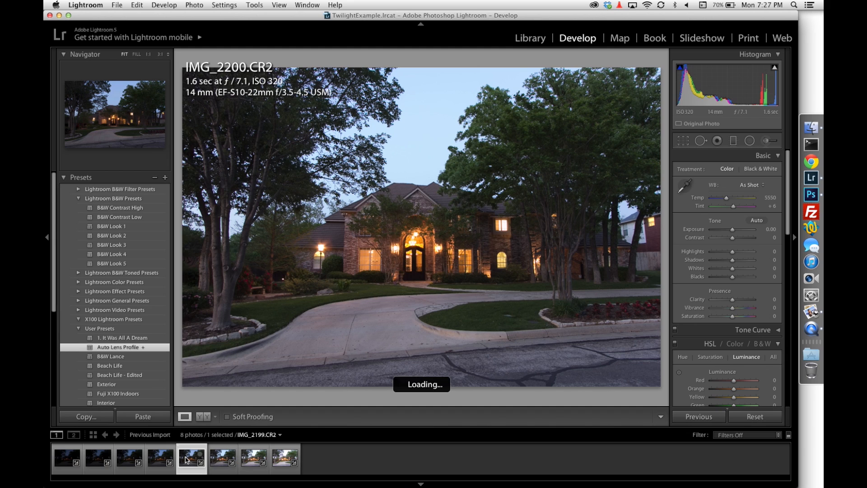
pyautogui.click(222, 457)
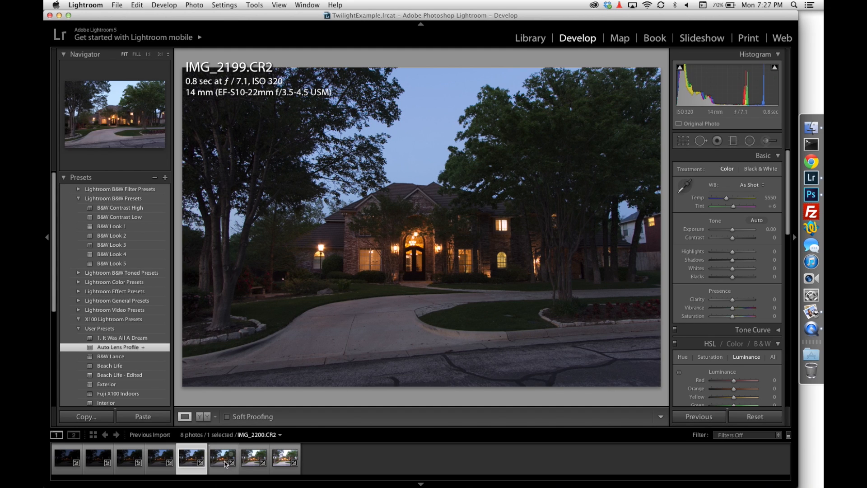
pyautogui.click(223, 456)
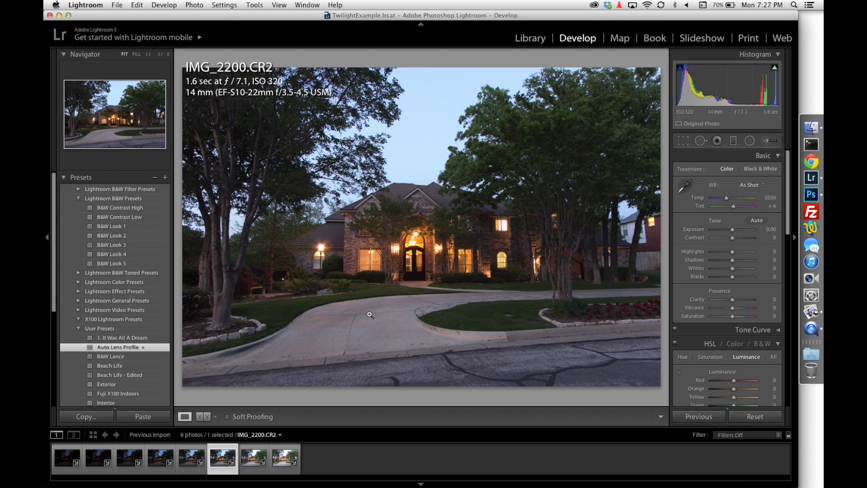
pyautogui.moveTo(367, 259)
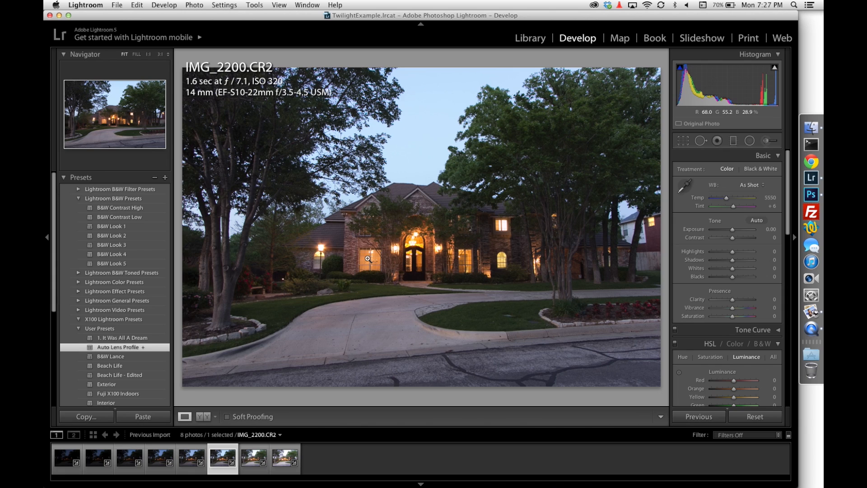
pyautogui.moveTo(374, 262)
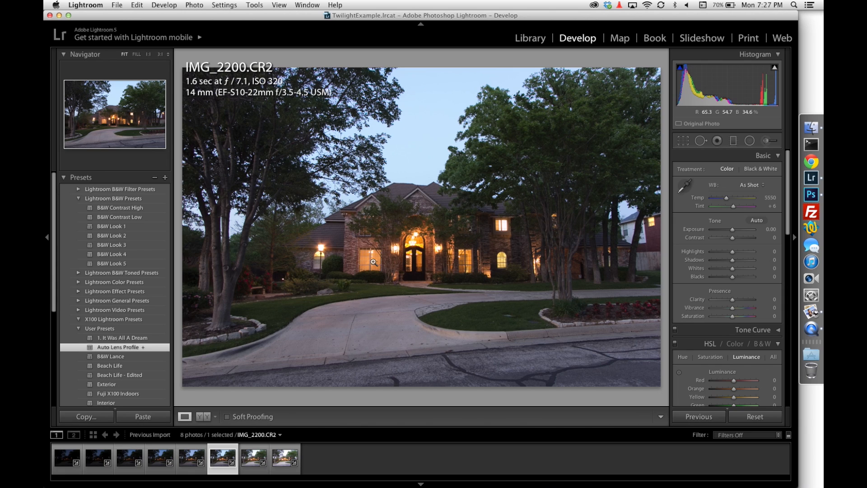
pyautogui.click(191, 457)
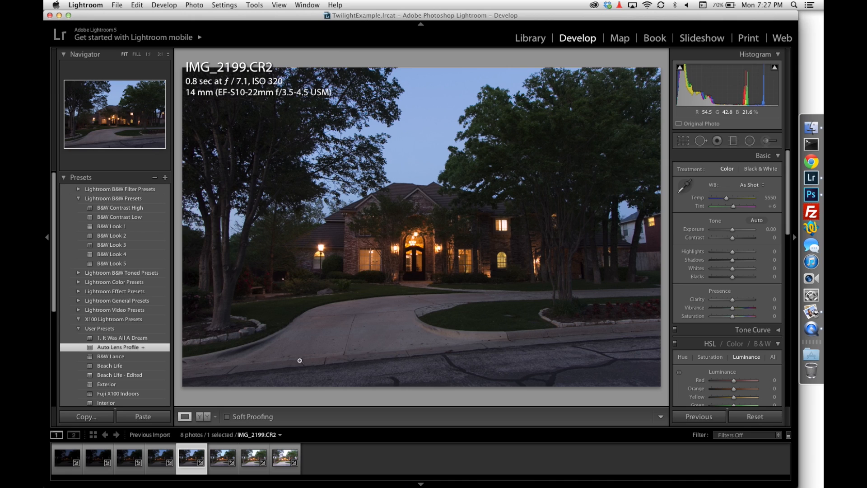
pyautogui.click(221, 456)
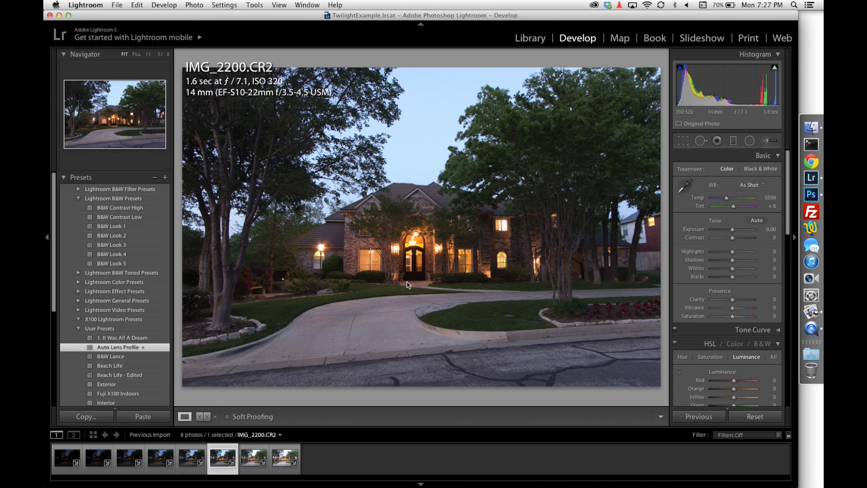
# Compare IMG_2201 and IMG_2202, then select IMG_2200 through IMG_2202.
pyautogui.click(254, 458)
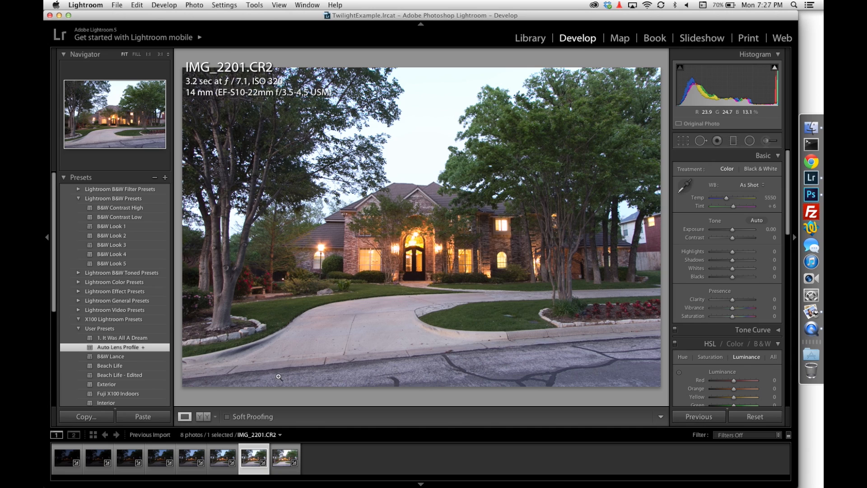
pyautogui.click(222, 457)
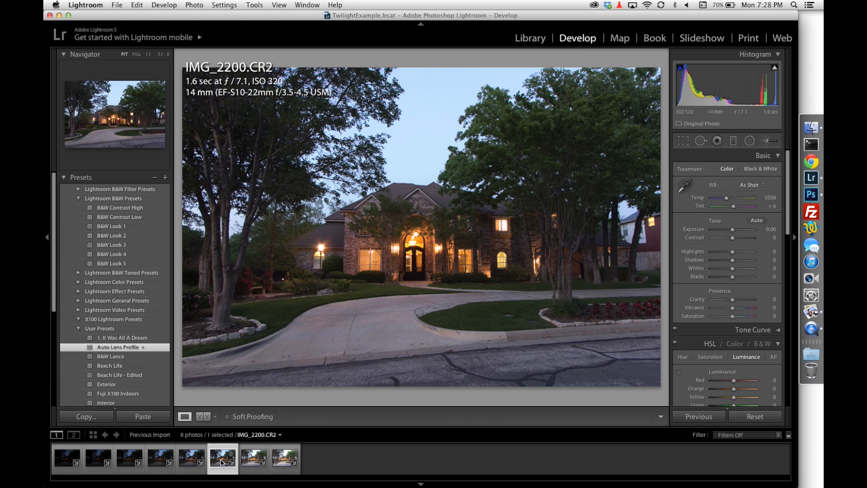
pyautogui.moveTo(216, 462)
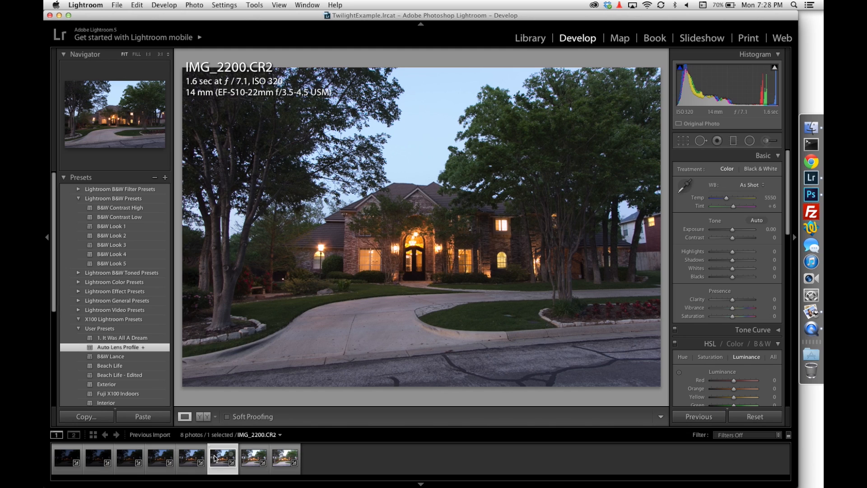
pyautogui.click(253, 456)
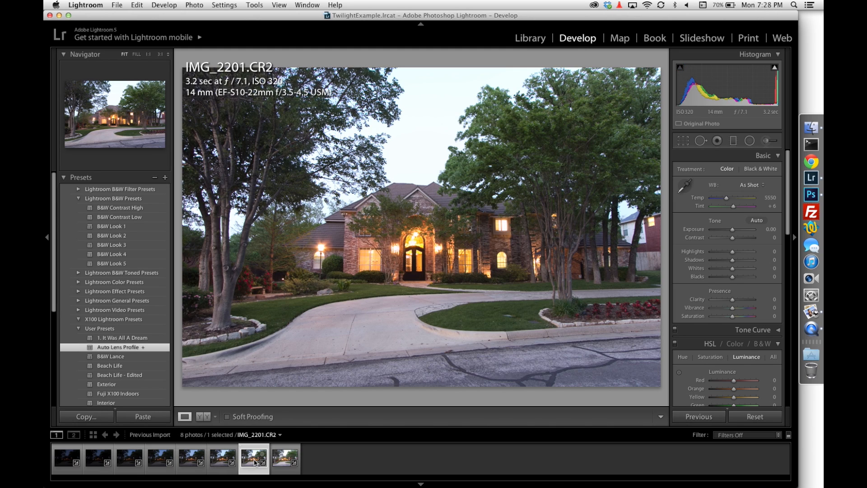
pyautogui.moveTo(350, 242)
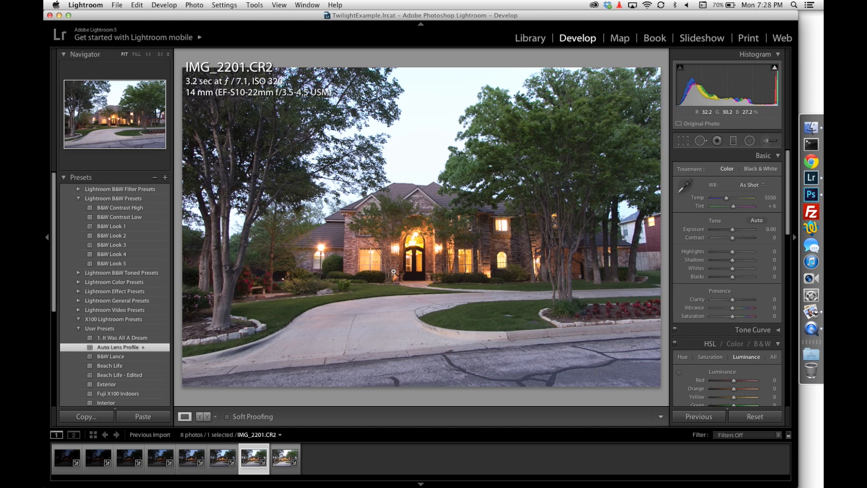
pyautogui.moveTo(526, 257)
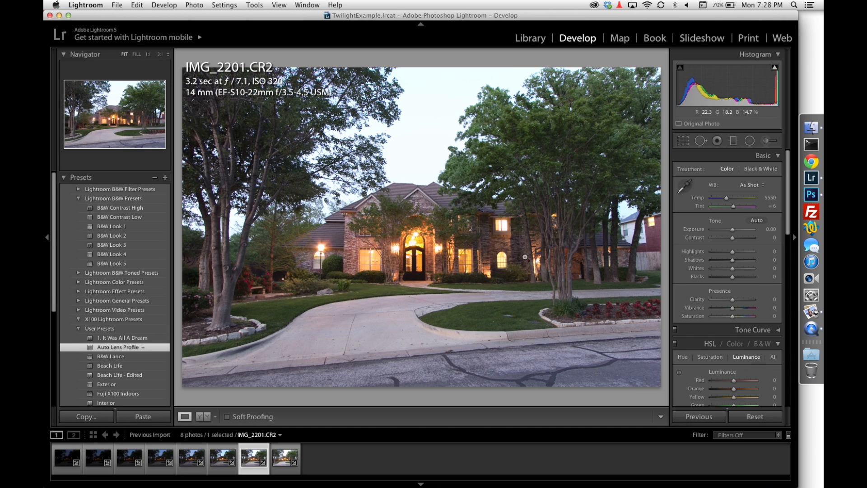
pyautogui.moveTo(502, 225)
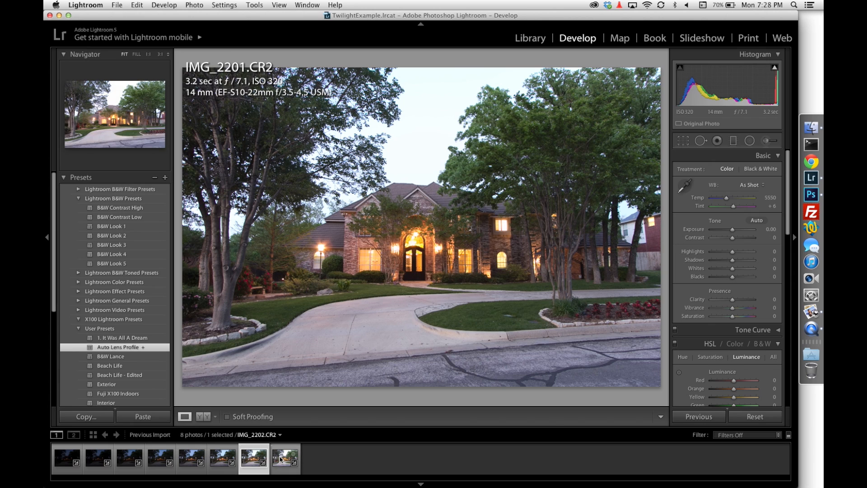
pyautogui.click(285, 456)
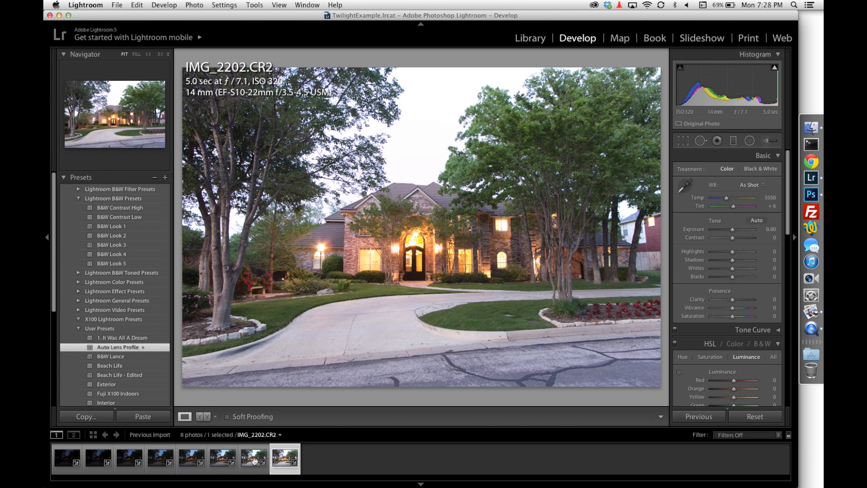
pyautogui.click(222, 457)
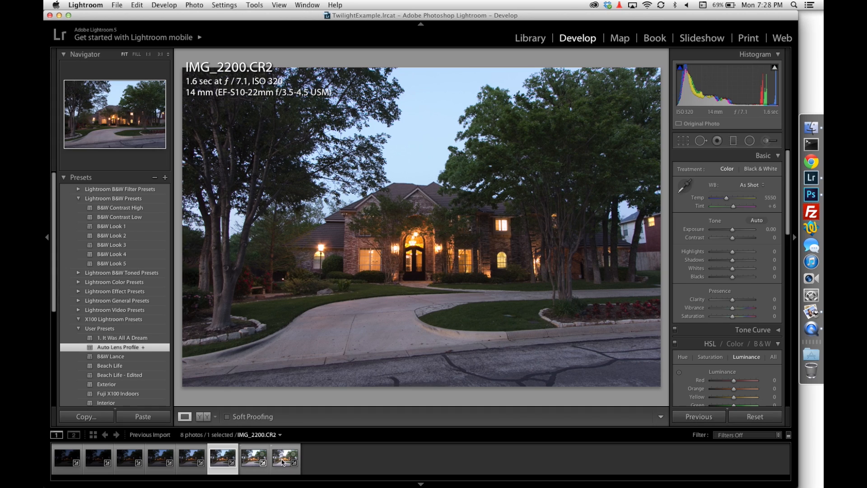
pyautogui.click(286, 458)
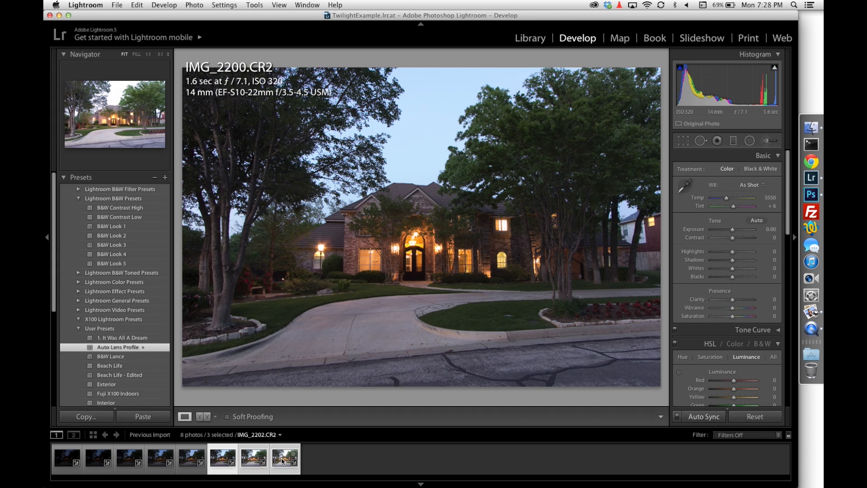
# Open the three selected exposures as layers in Photoshop.
pyautogui.rightClick(284, 457)
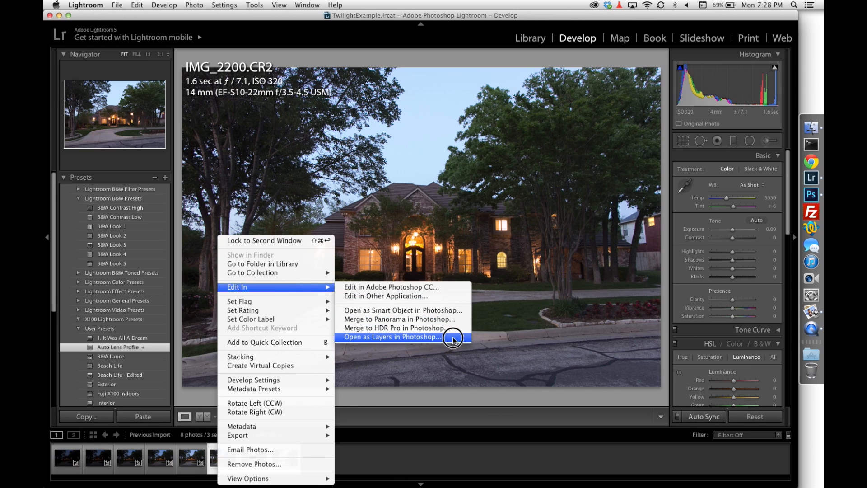
pyautogui.click(393, 337)
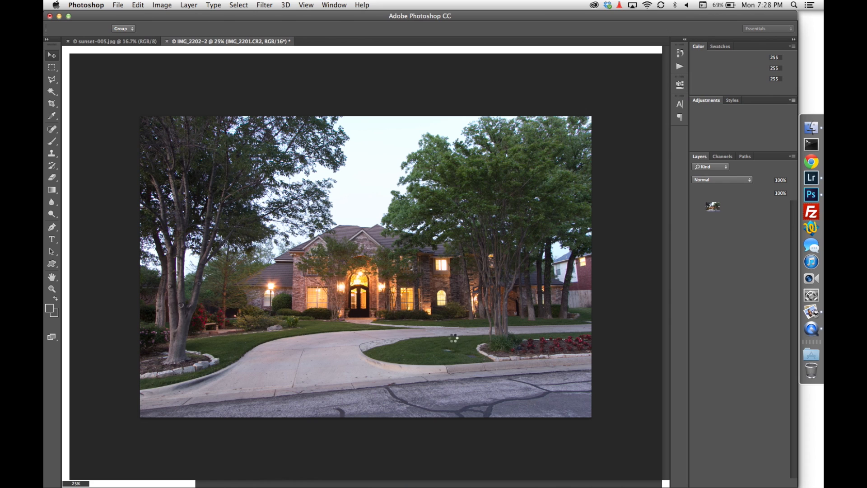
# Toggle the IMG_2202 and IMG_2201 layers' visibility to compare the stacked exposures.
pyautogui.click(51, 54)
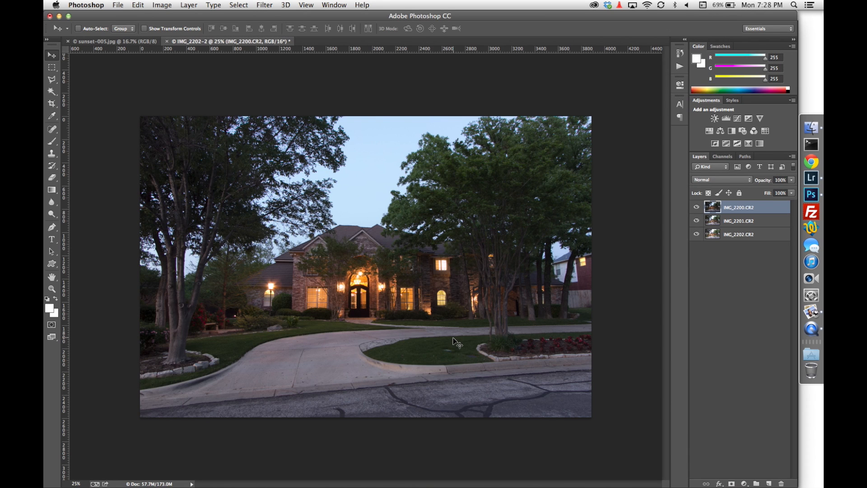
pyautogui.moveTo(542, 323)
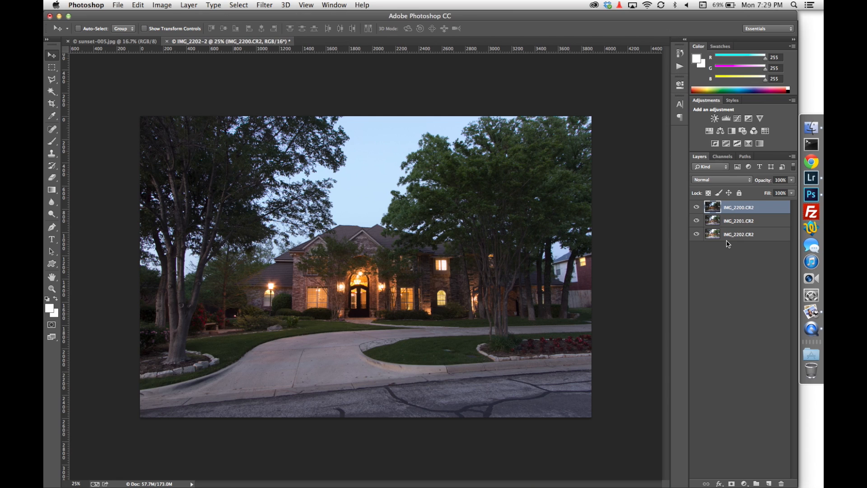
pyautogui.moveTo(735, 239)
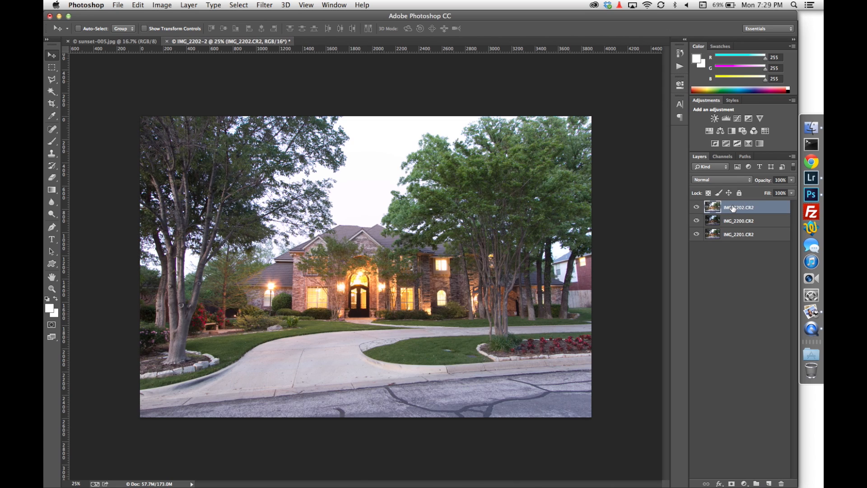
pyautogui.click(697, 220)
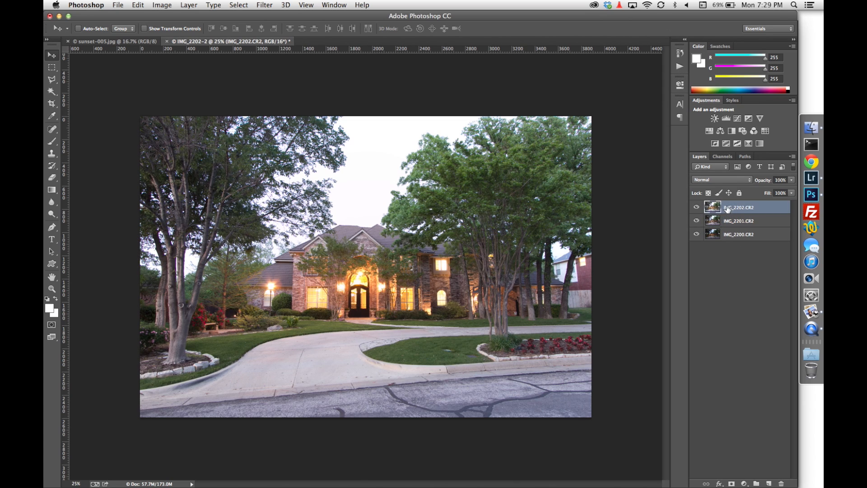
pyautogui.click(697, 208)
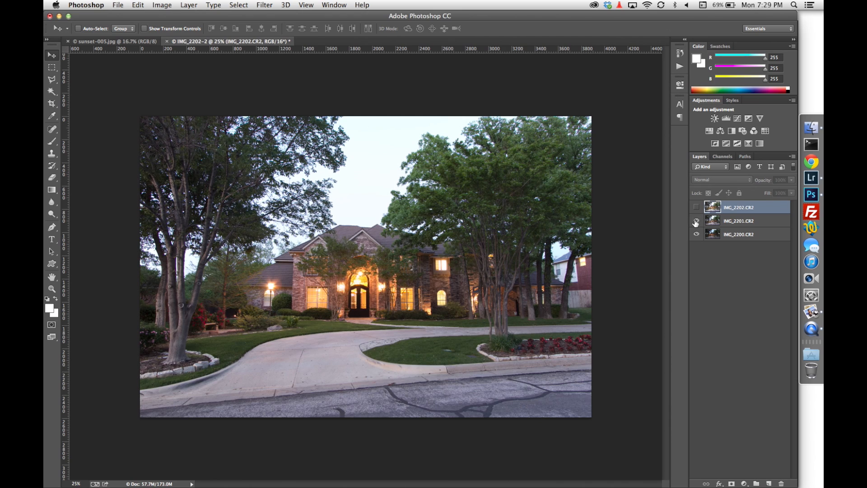
pyautogui.click(697, 221)
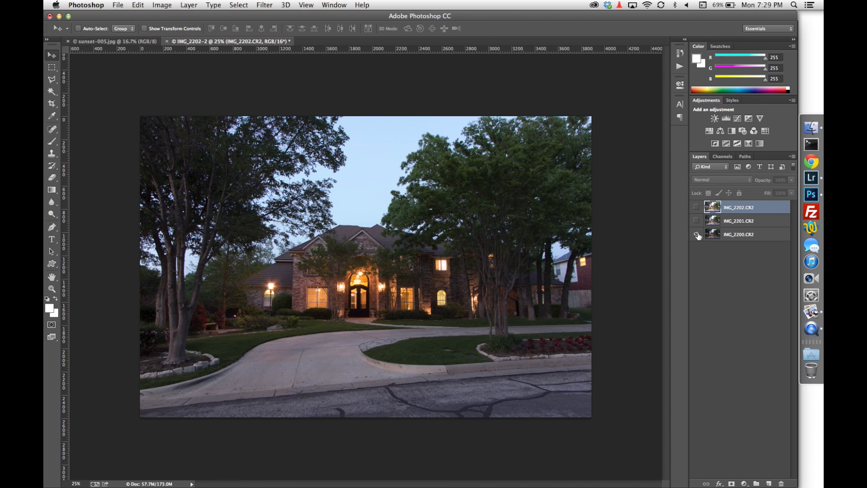
pyautogui.click(698, 235)
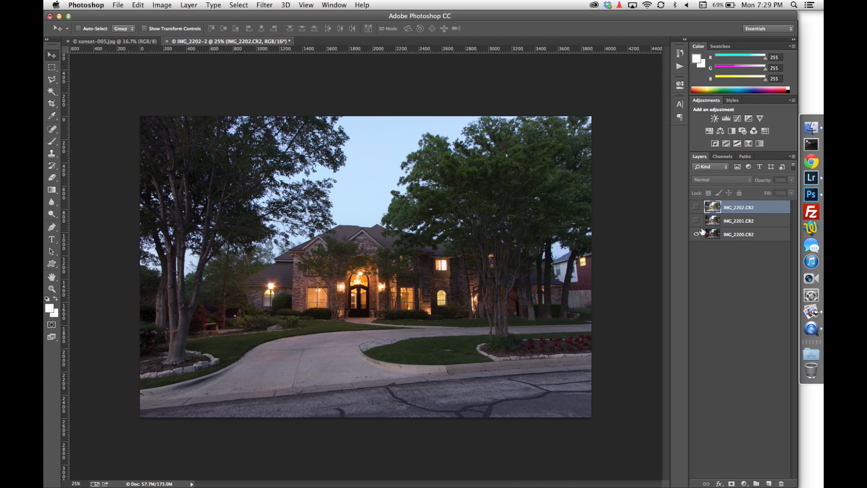
pyautogui.click(696, 221)
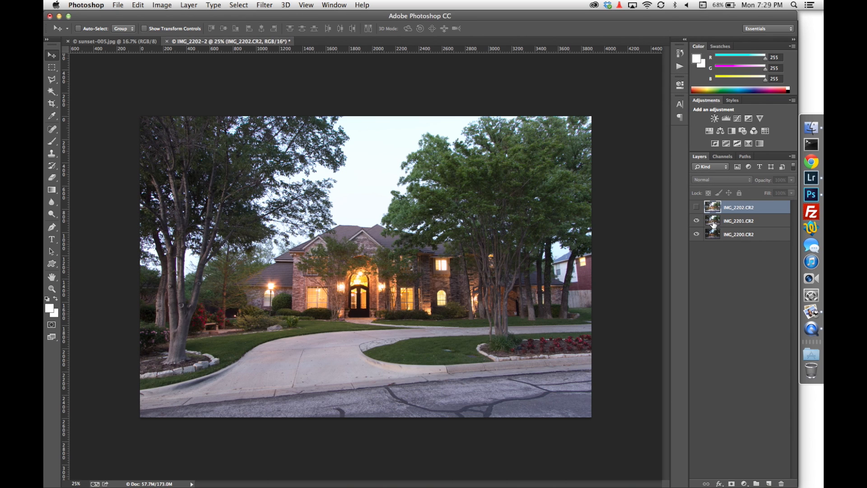
pyautogui.moveTo(399, 313)
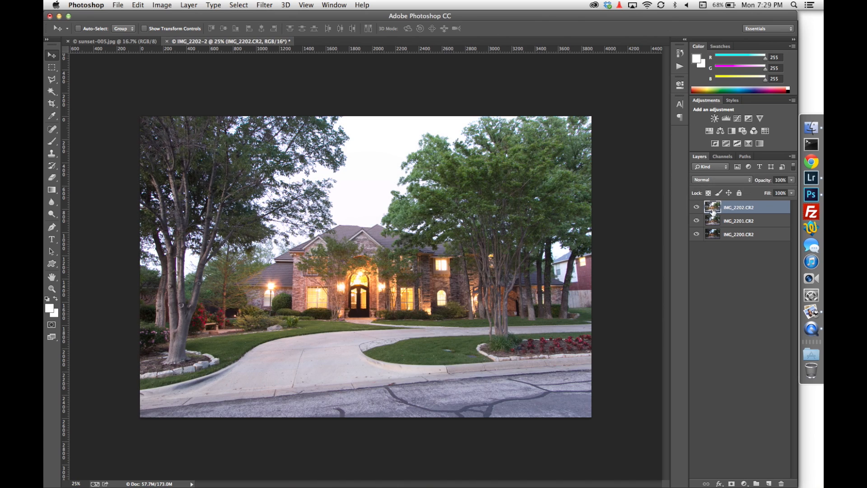
pyautogui.moveTo(354, 197)
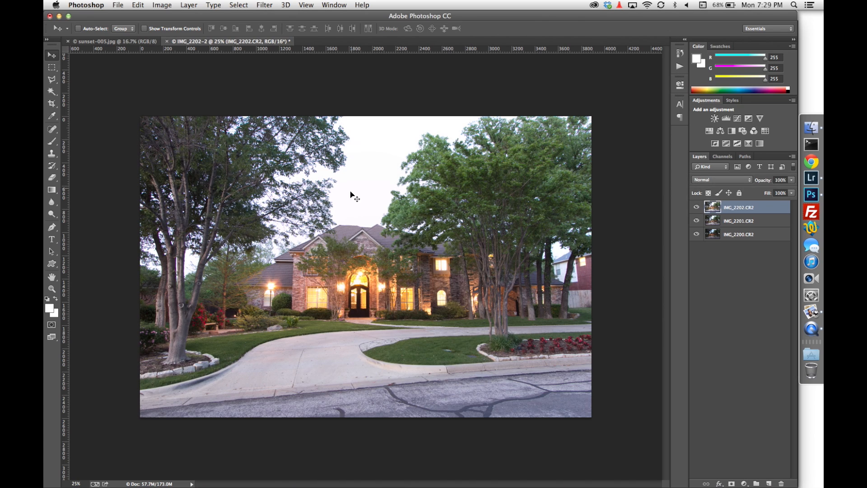
pyautogui.moveTo(336, 214)
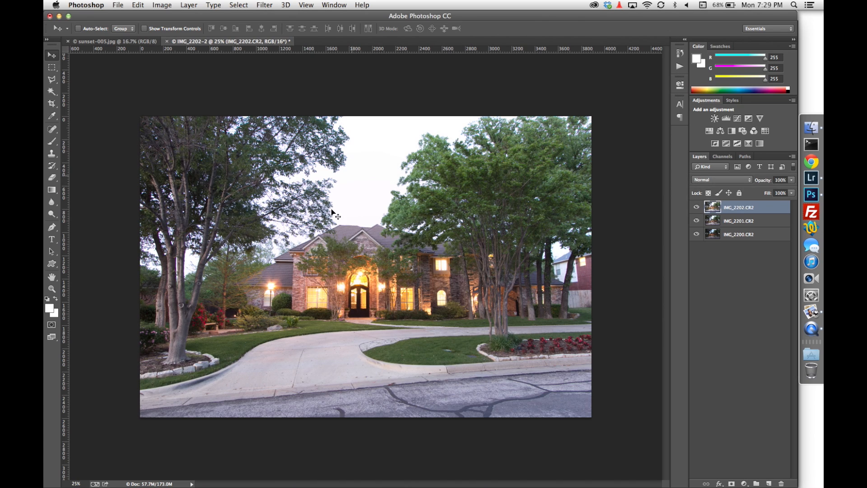
pyautogui.moveTo(386, 156)
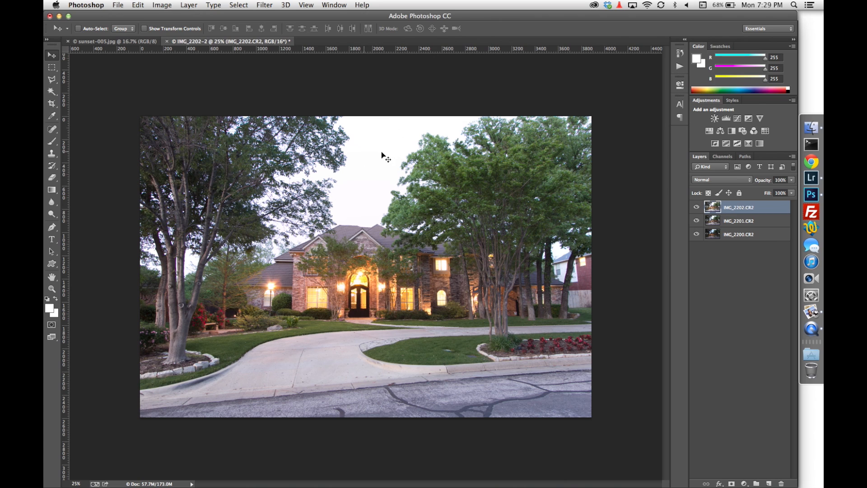
# Toggle IMG_2202 on and off, leaving it hidden above IMG_2201.
pyautogui.click(696, 208)
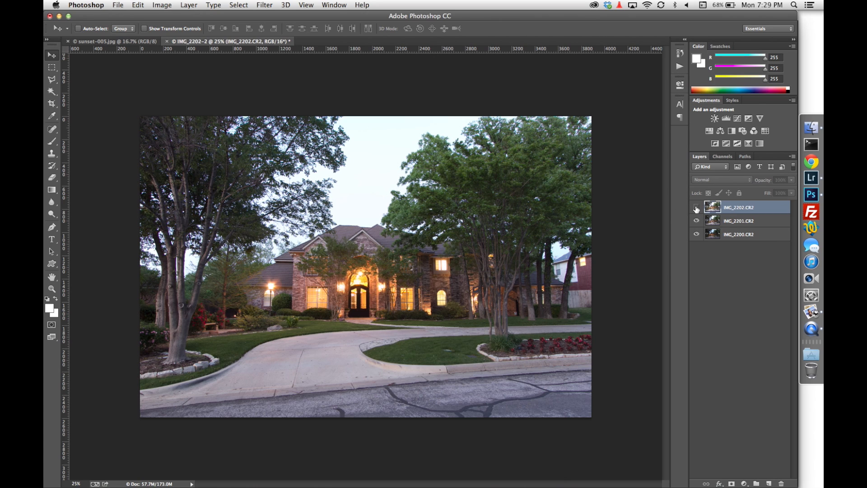
pyautogui.click(696, 210)
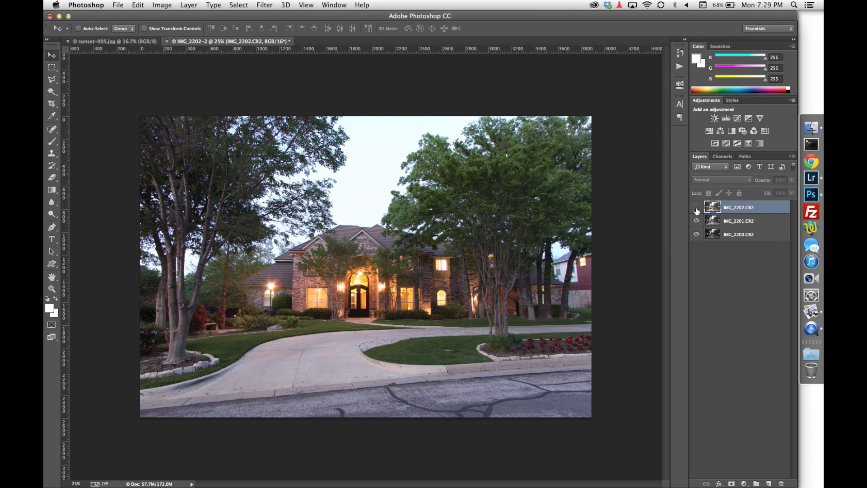
pyautogui.click(696, 207)
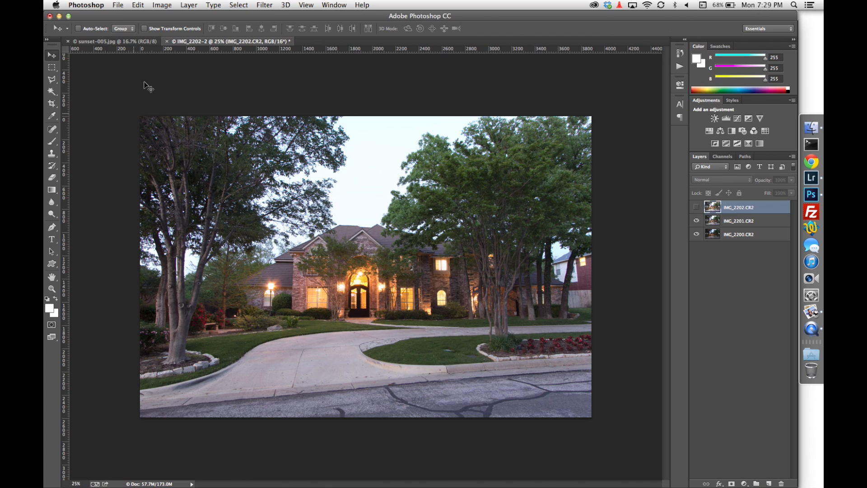
pyautogui.moveTo(92, 47)
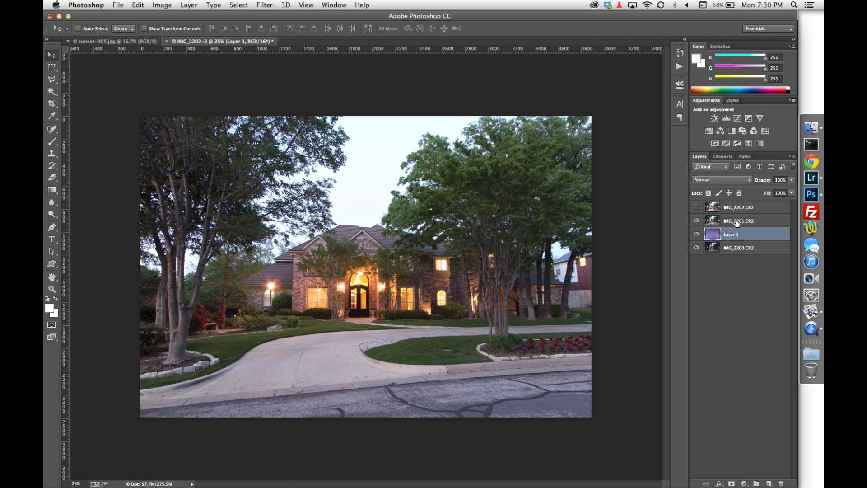
pyautogui.moveTo(738, 220)
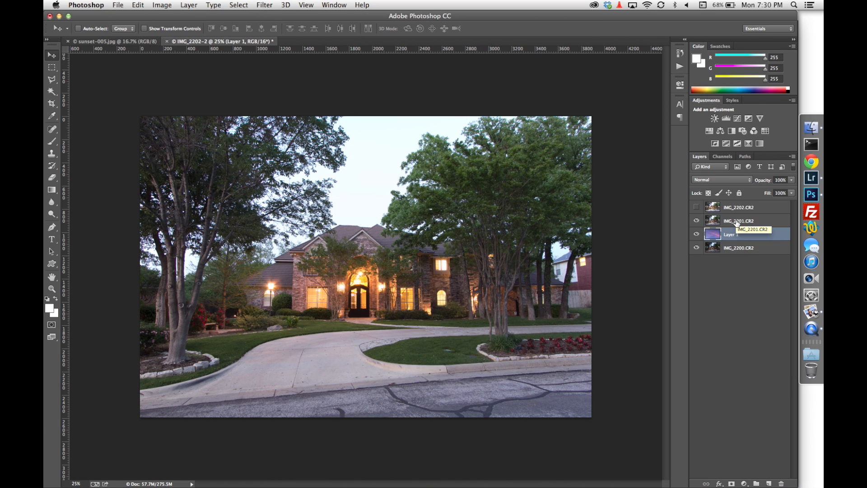
# Select the IMG_2200 layer beneath the new Layer 1.
pyautogui.click(739, 248)
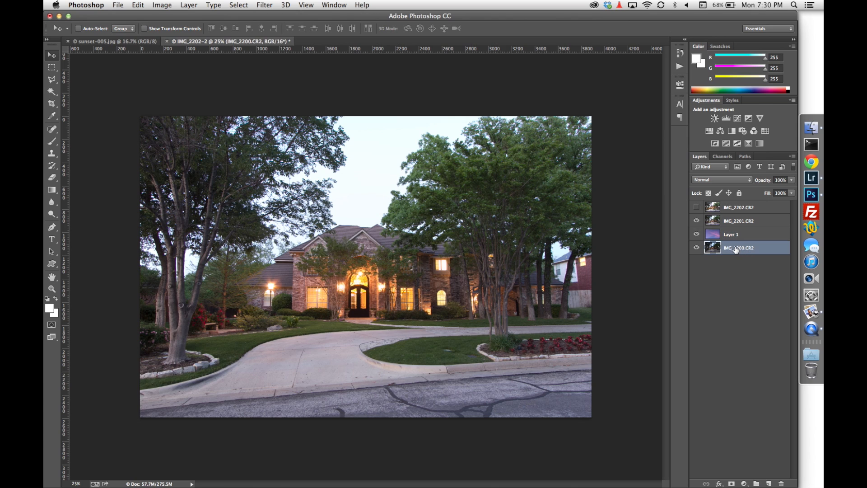
# Duplicate IMG_2200, then select IMG_2201 and toggle its visibility back on.
pyautogui.rightClick(739, 248)
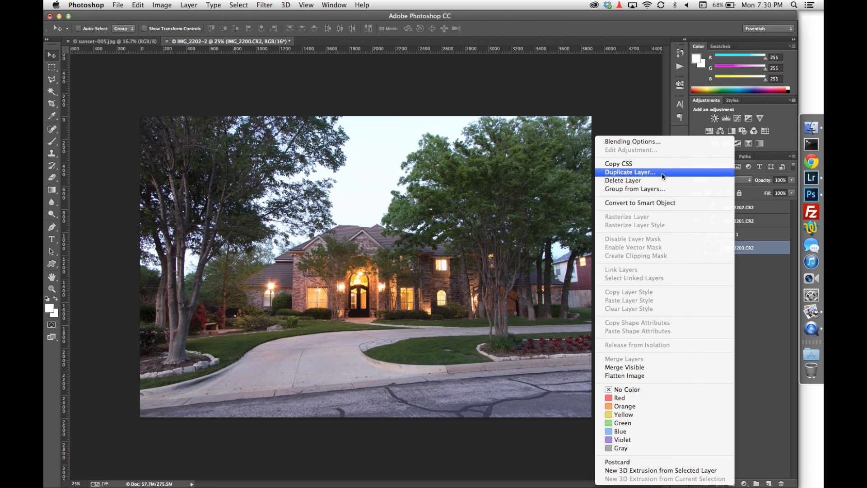
pyautogui.click(629, 172)
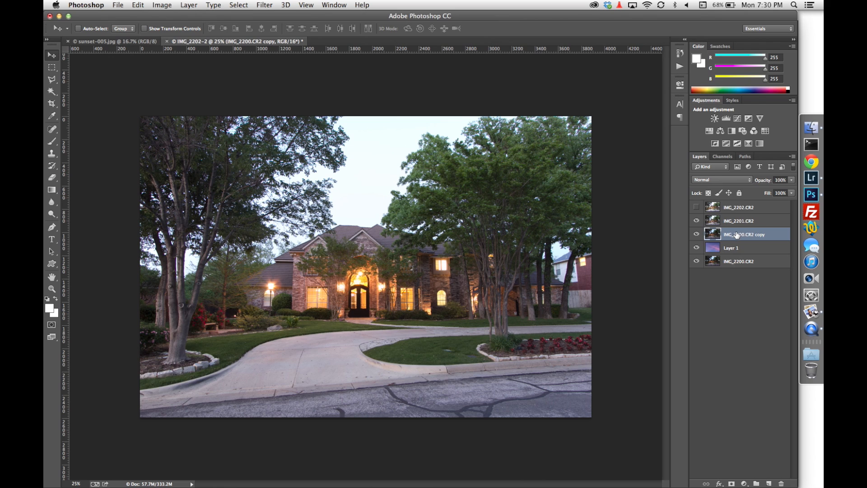
pyautogui.moveTo(744, 234)
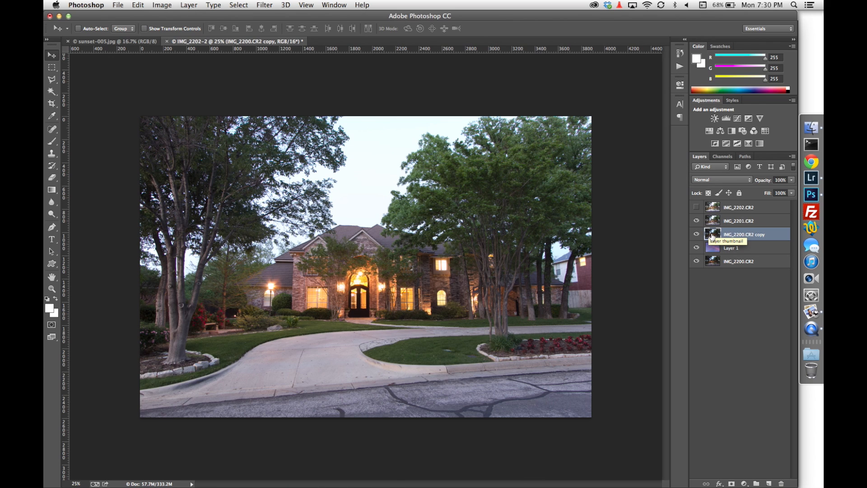
pyautogui.click(742, 220)
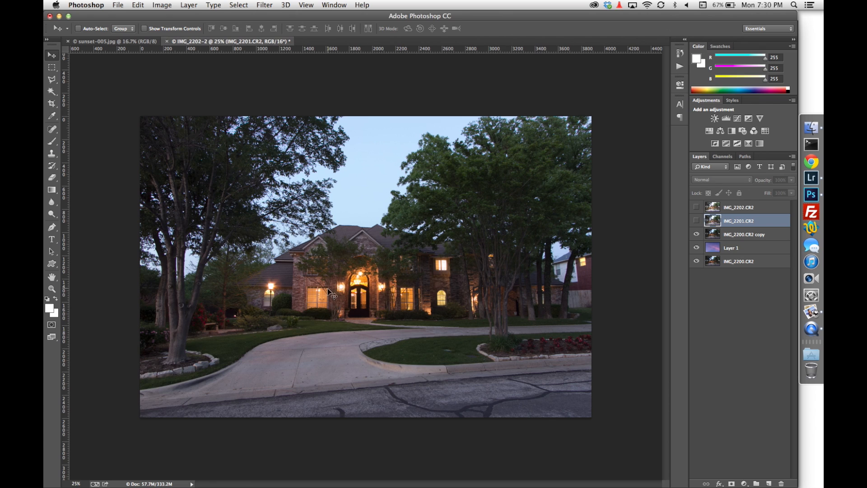
pyautogui.click(696, 221)
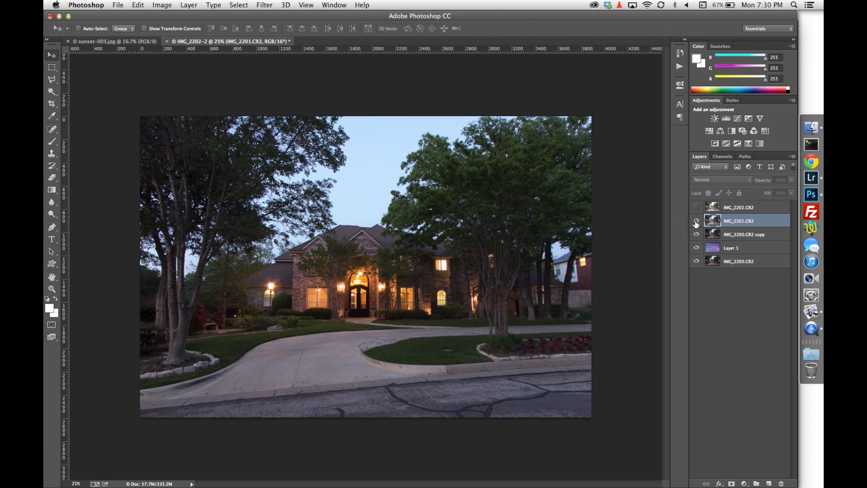
pyautogui.click(697, 222)
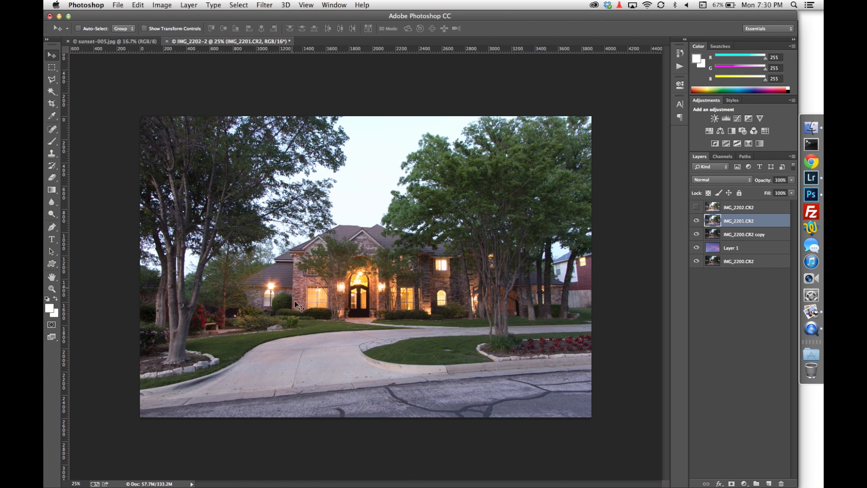
pyautogui.moveTo(379, 301)
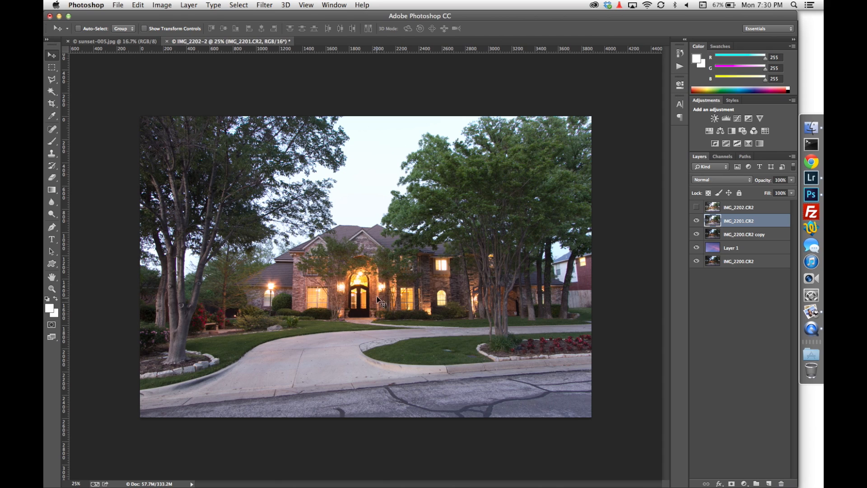
pyautogui.moveTo(422, 300)
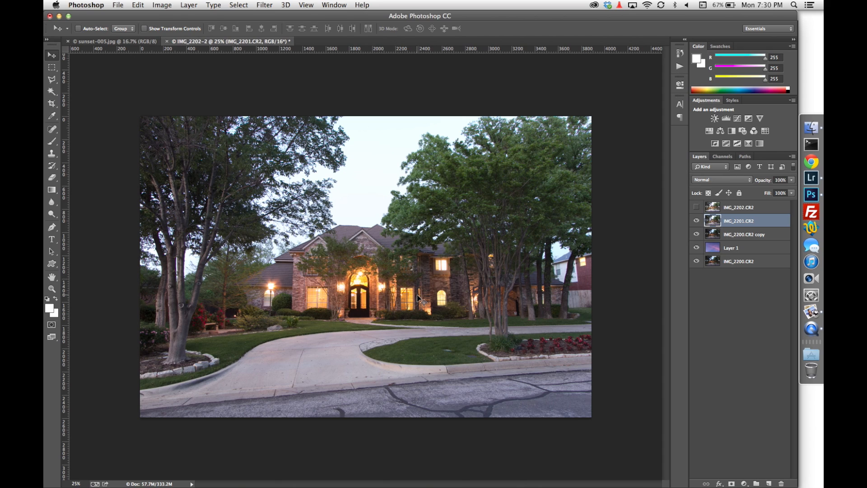
pyautogui.moveTo(416, 299)
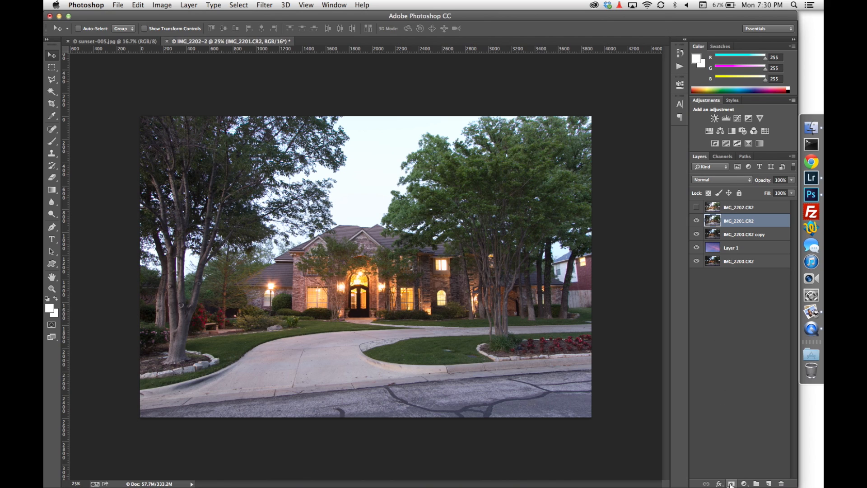
# Add a layer mask to IMG_2201 and pick the Brush tool.
pyautogui.click(733, 483)
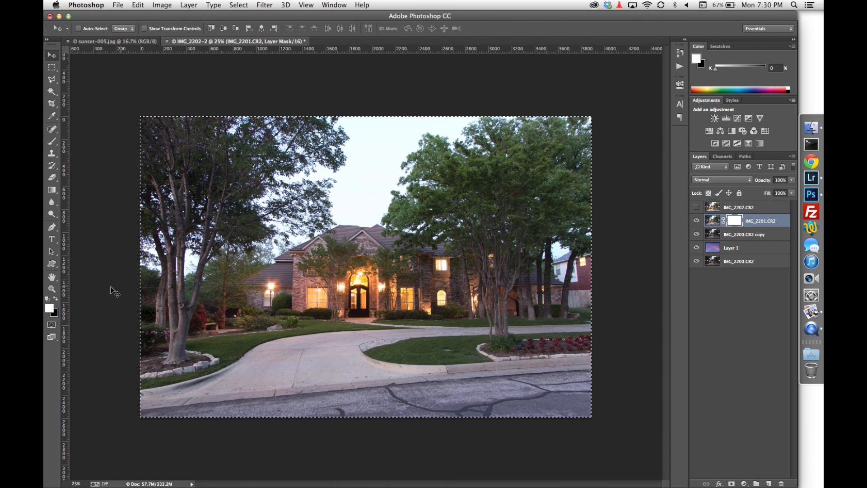
pyautogui.moveTo(109, 293)
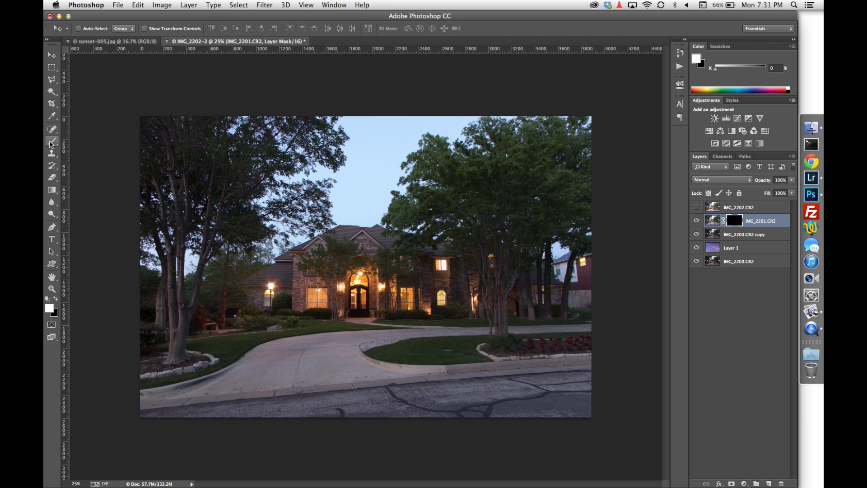
pyautogui.click(52, 142)
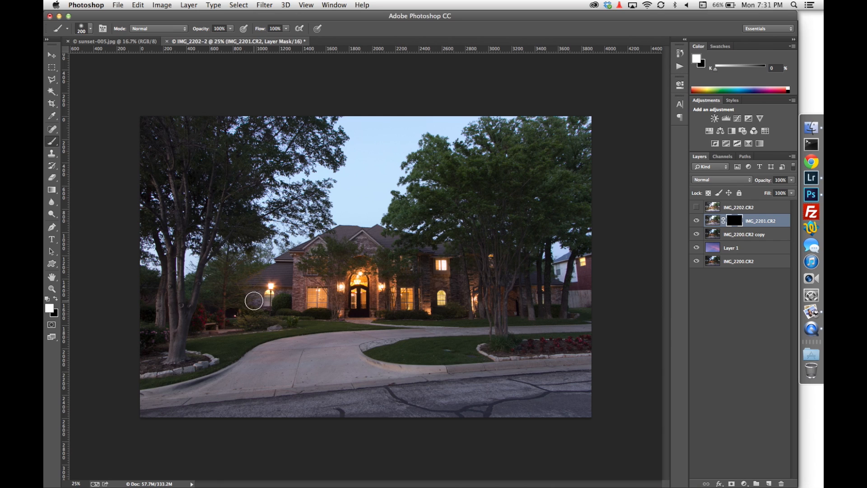
pyautogui.moveTo(256, 300)
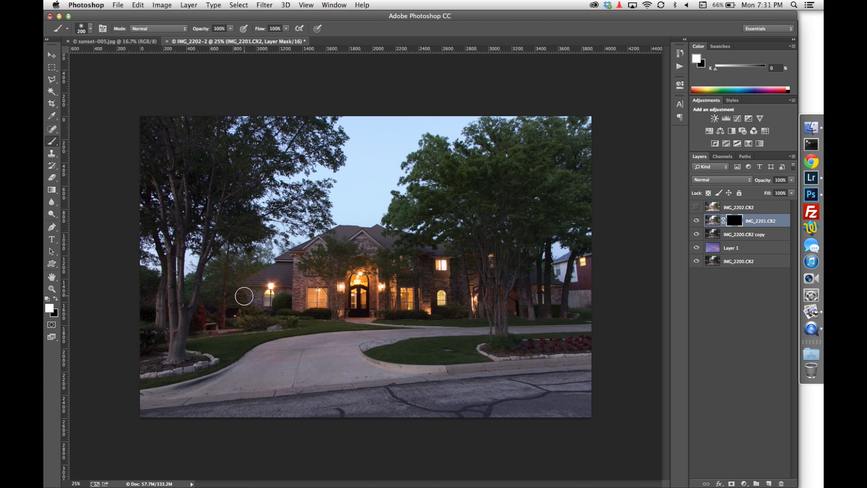
pyautogui.moveTo(293, 306)
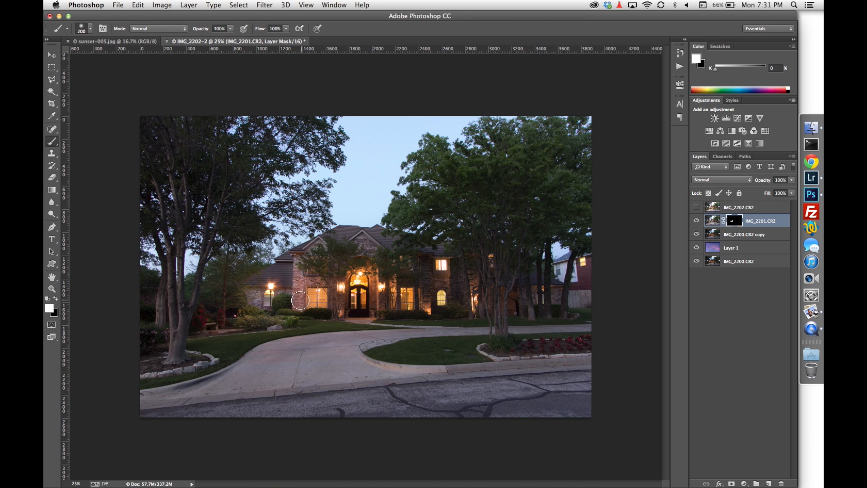
pyautogui.moveTo(292, 320)
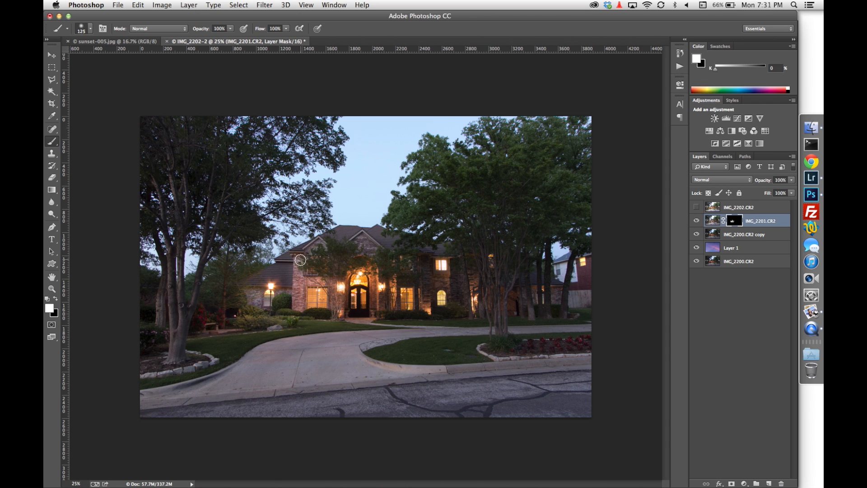
pyautogui.moveTo(349, 249)
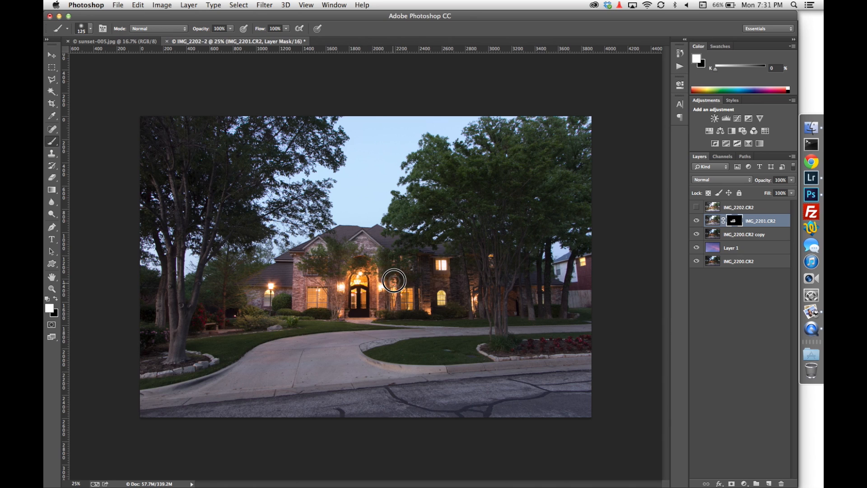
pyautogui.moveTo(421, 290)
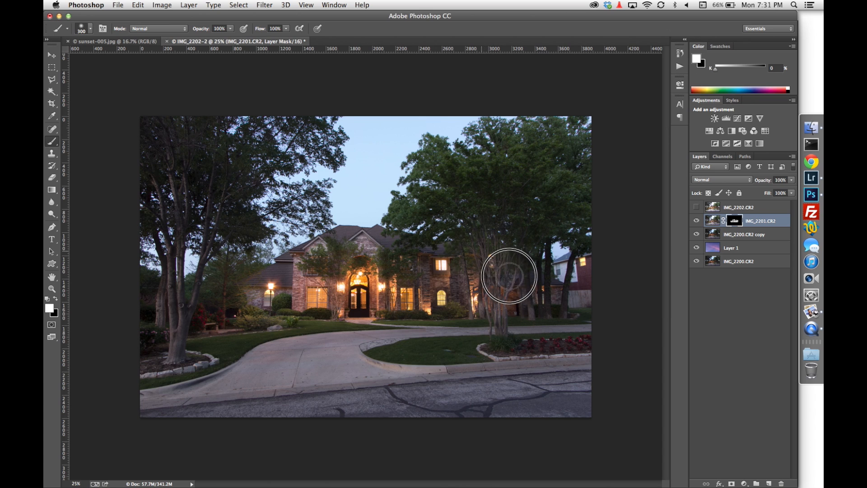
pyautogui.moveTo(563, 264)
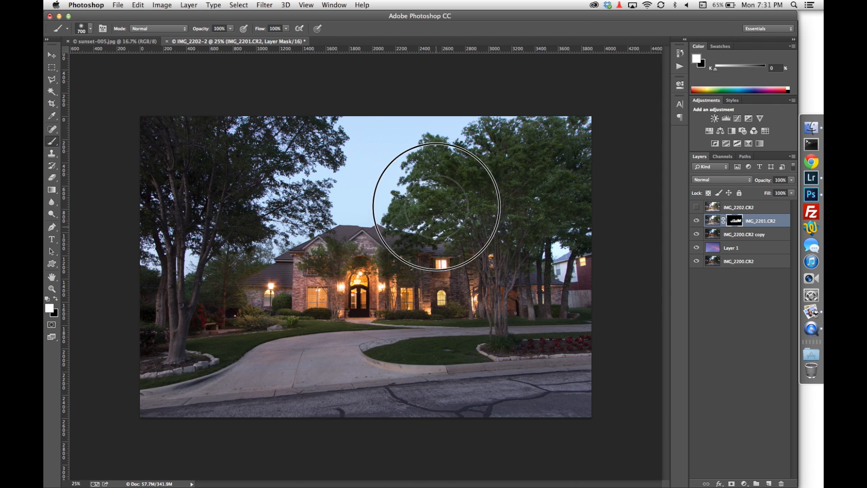
pyautogui.moveTo(564, 174)
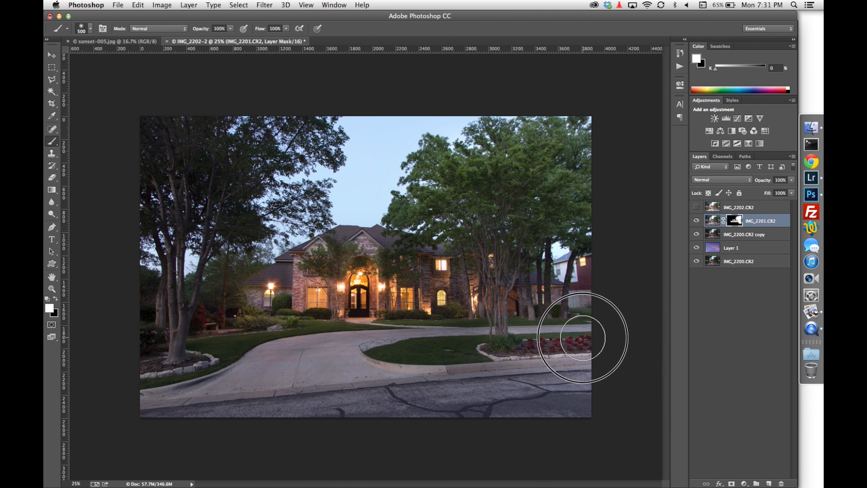
pyautogui.moveTo(466, 346)
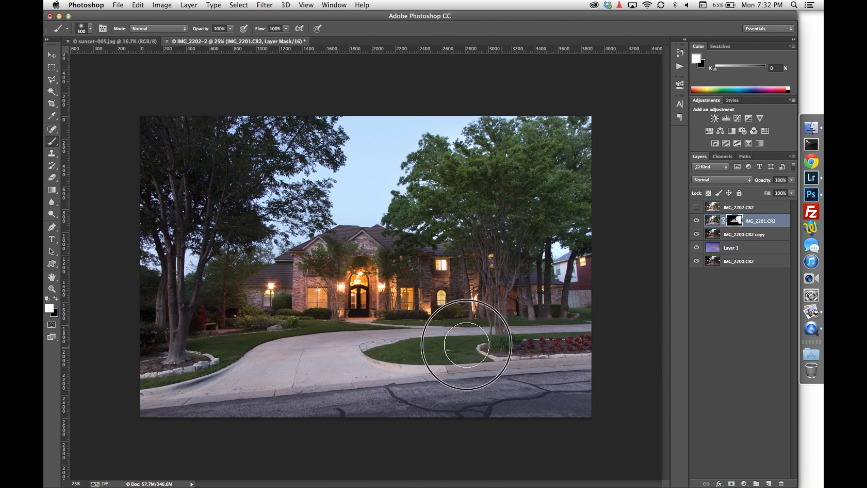
pyautogui.moveTo(166, 326)
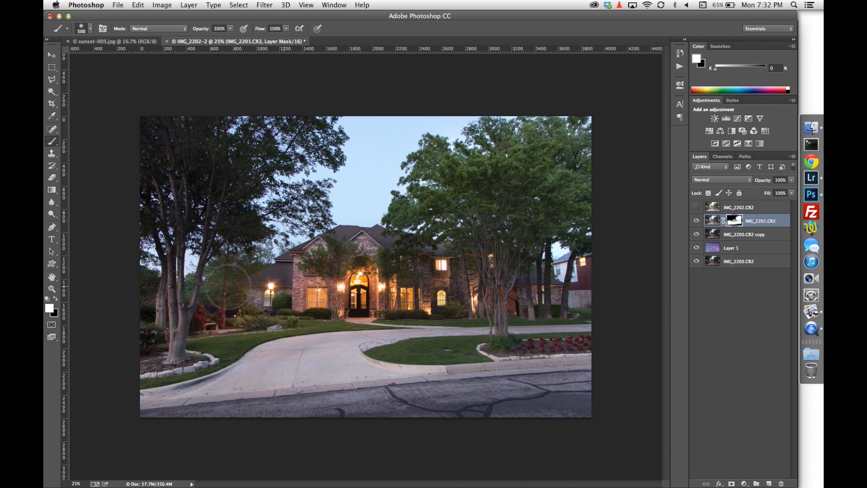
pyautogui.moveTo(227, 179)
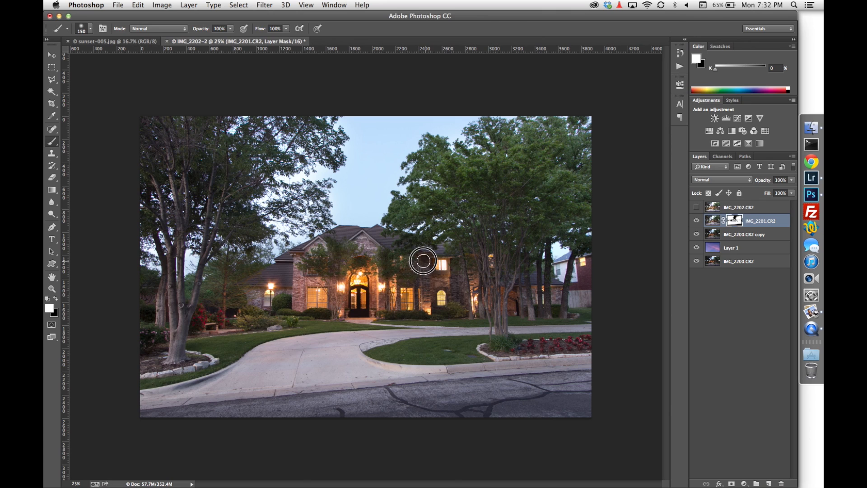
pyautogui.moveTo(458, 266)
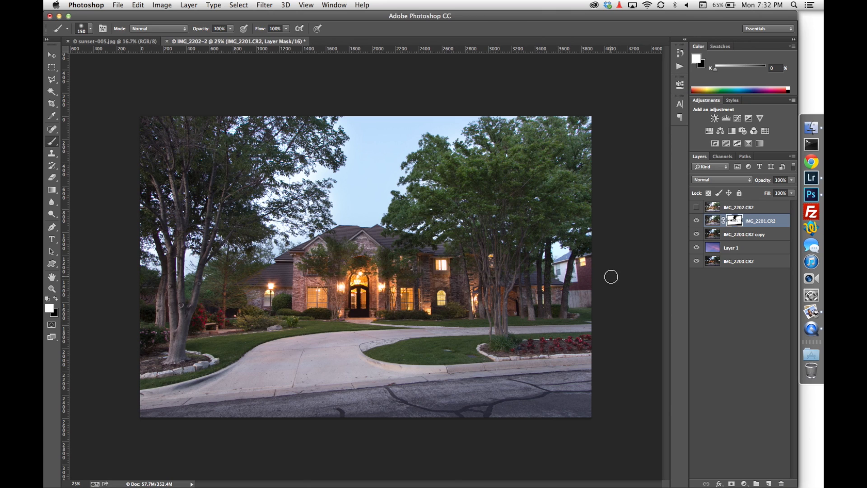
pyautogui.click(696, 221)
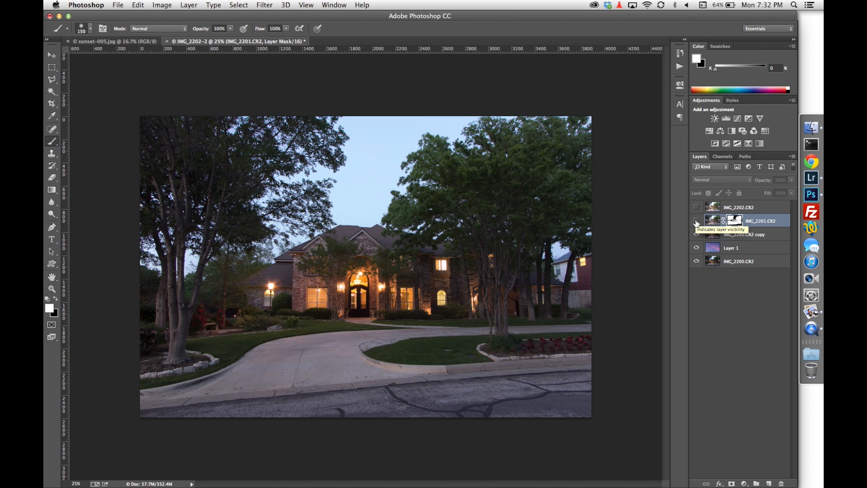
pyautogui.click(697, 221)
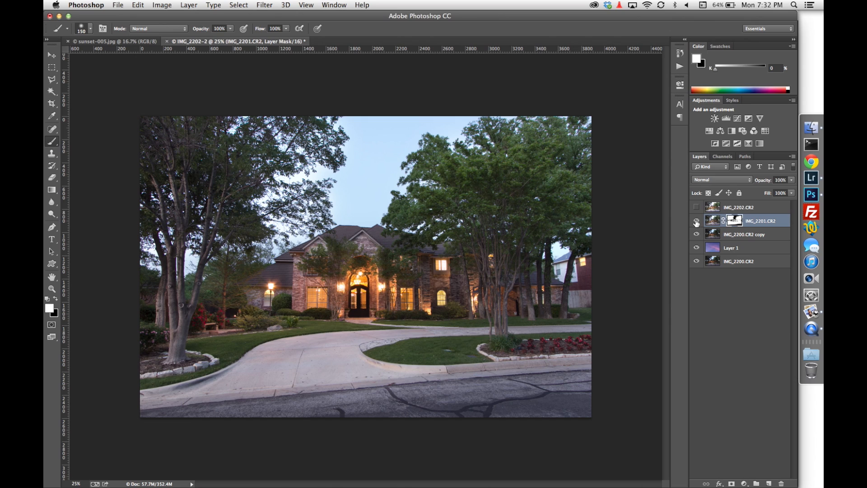
pyautogui.click(696, 220)
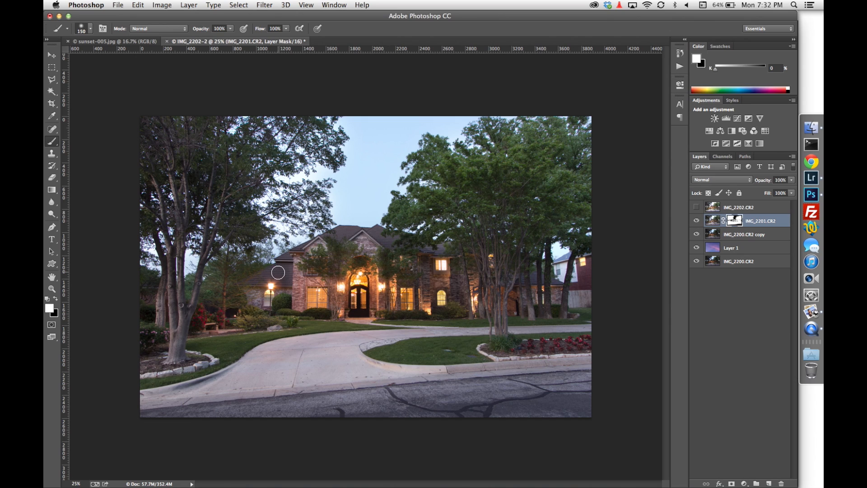
pyautogui.moveTo(288, 264)
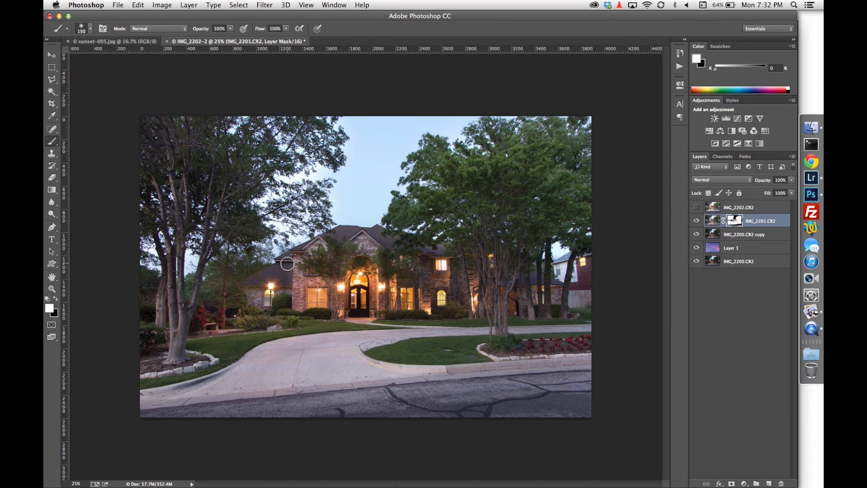
pyautogui.moveTo(284, 270)
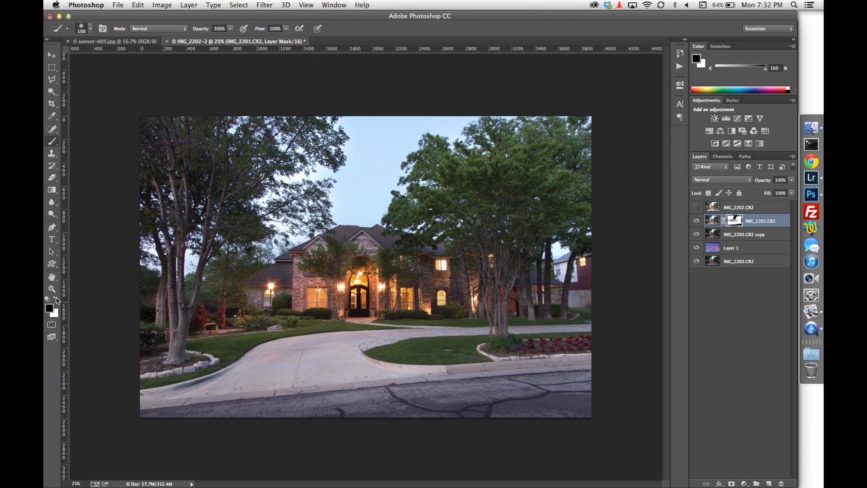
pyautogui.moveTo(284, 266)
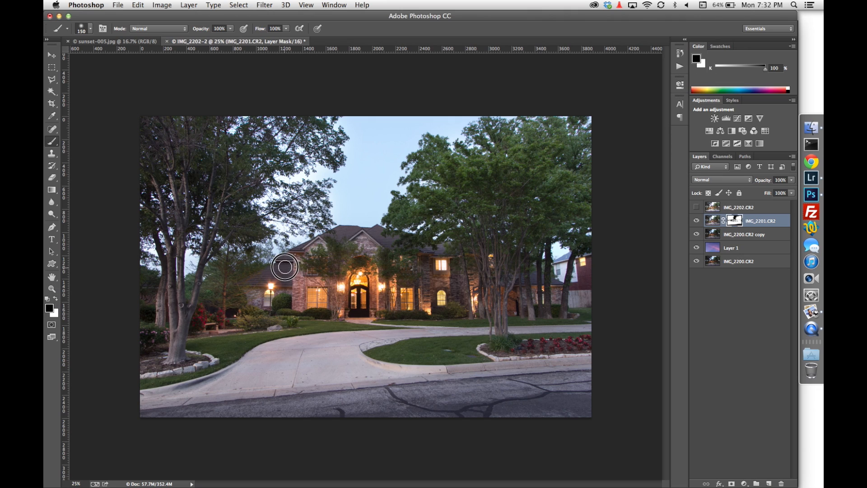
pyautogui.moveTo(242, 279)
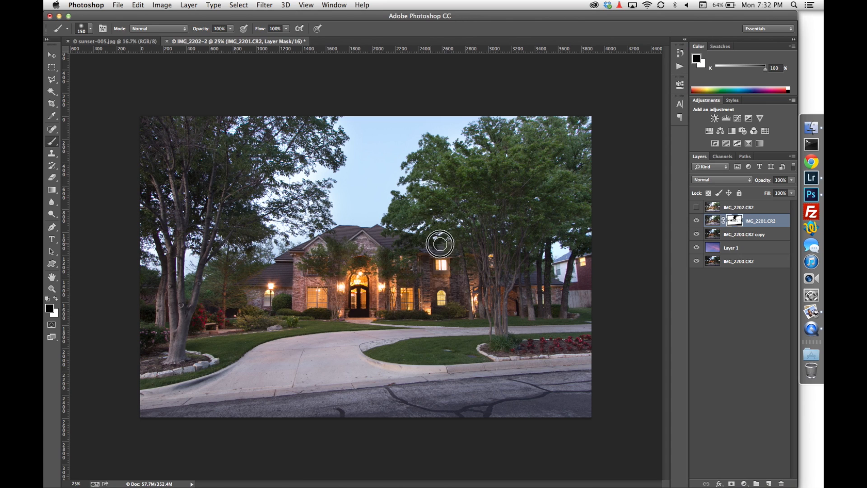
pyautogui.moveTo(97, 291)
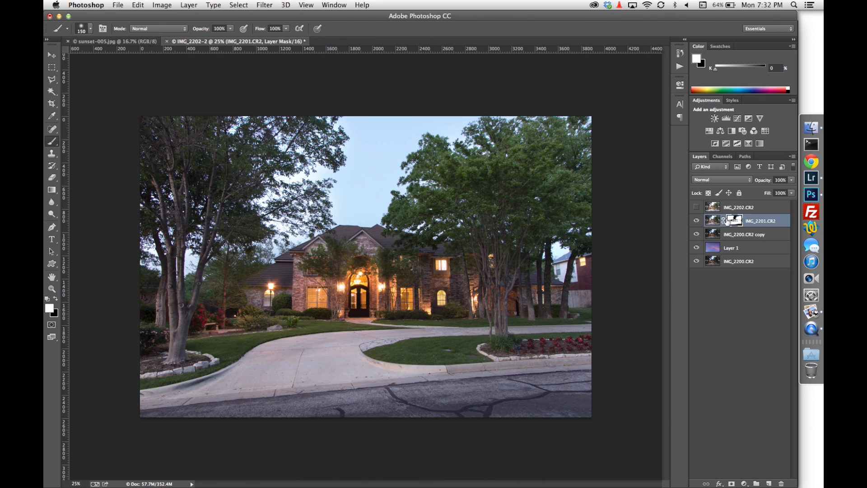
# Switch editing from IMG_2201's mask to its layer image.
pyautogui.click(713, 220)
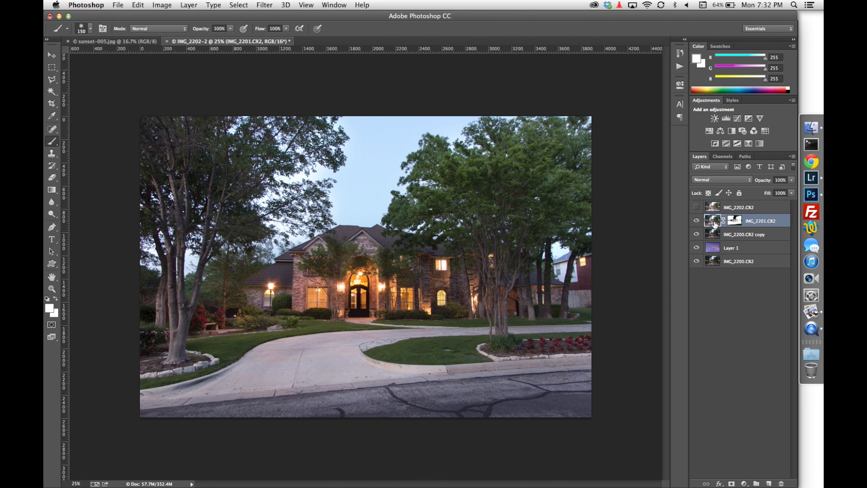
pyautogui.moveTo(666, 246)
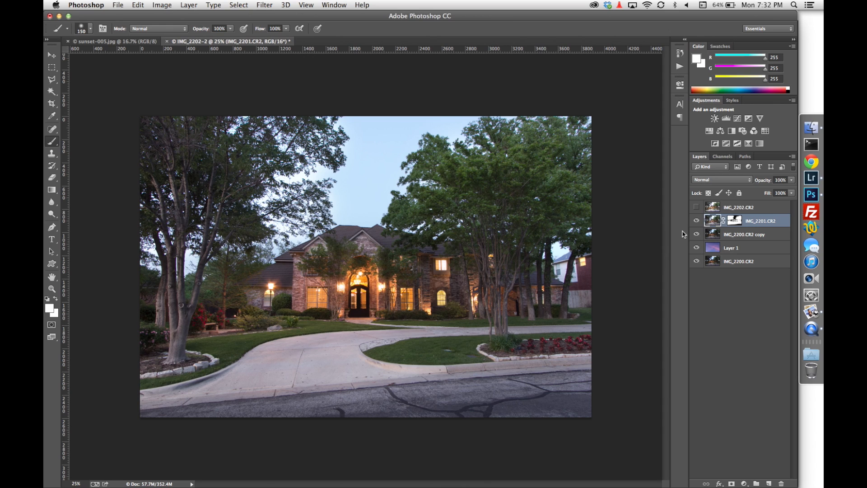
pyautogui.moveTo(159, 5)
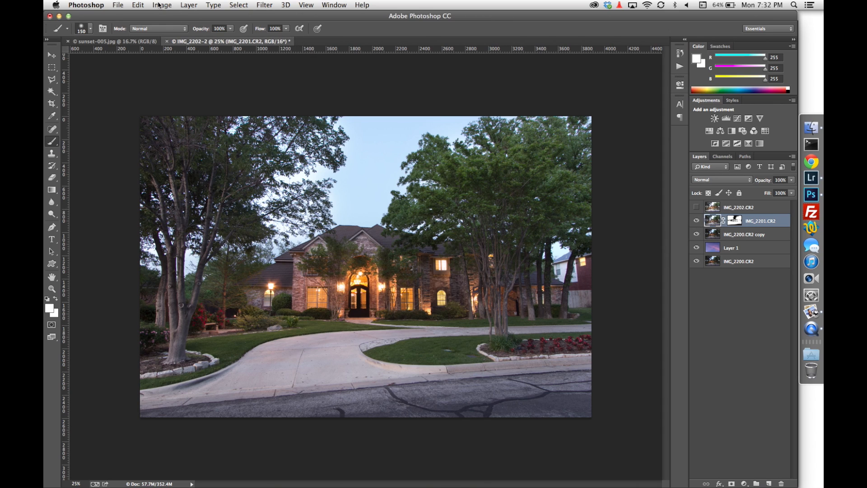
# Apply an Image > Adjustments command to IMG_2201.CR2, making the trees greener and the house more vivid.
pyautogui.click(162, 4)
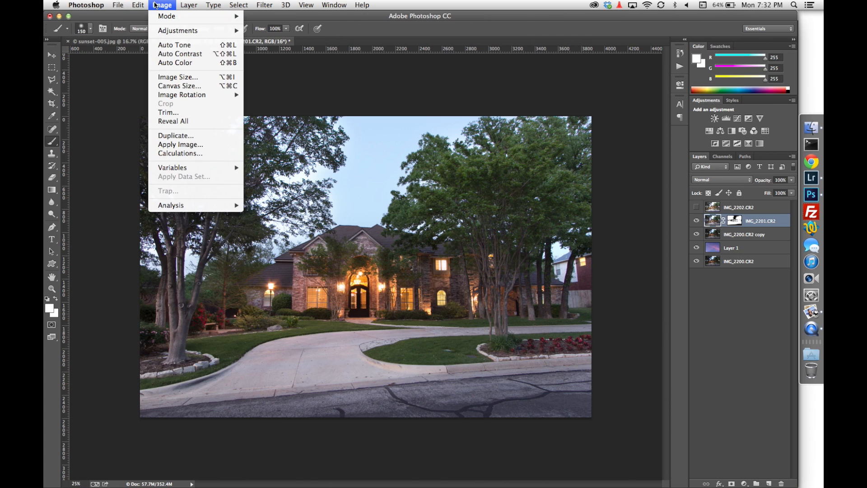
pyautogui.moveTo(182, 30)
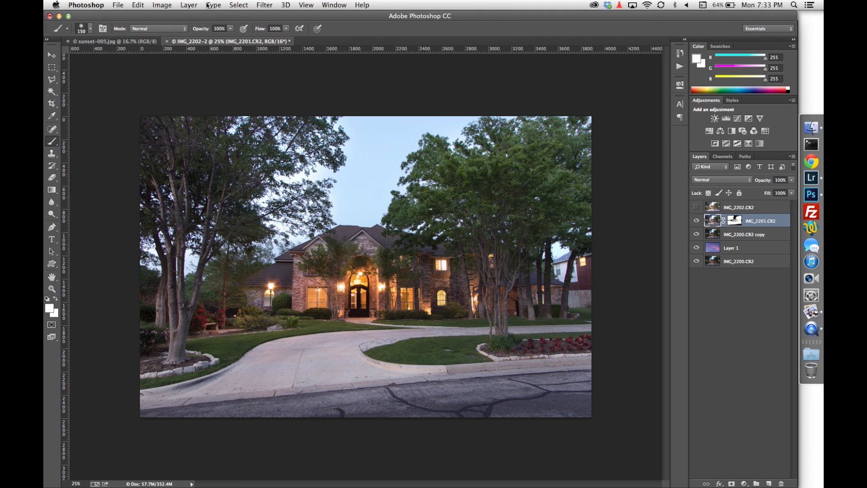
pyautogui.click(162, 5)
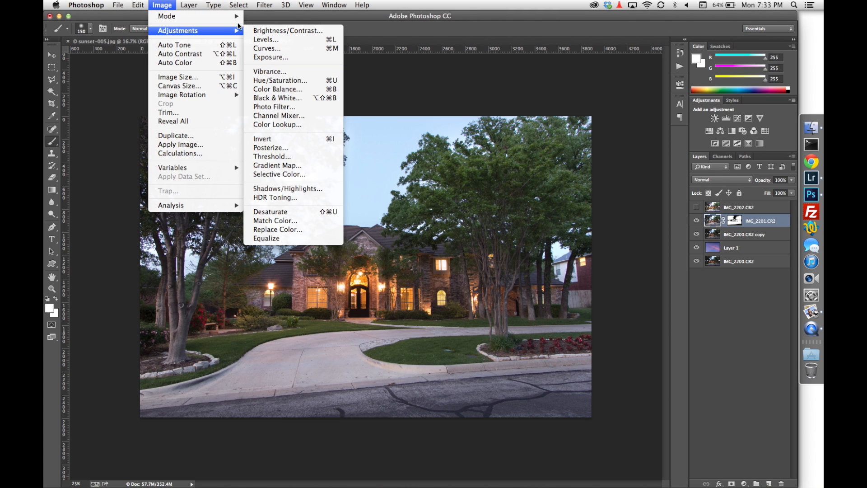
pyautogui.click(271, 57)
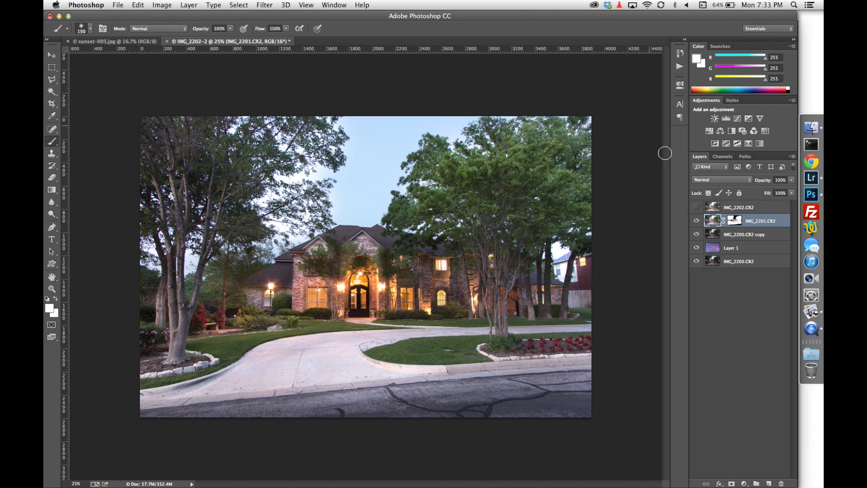
pyautogui.moveTo(512, 354)
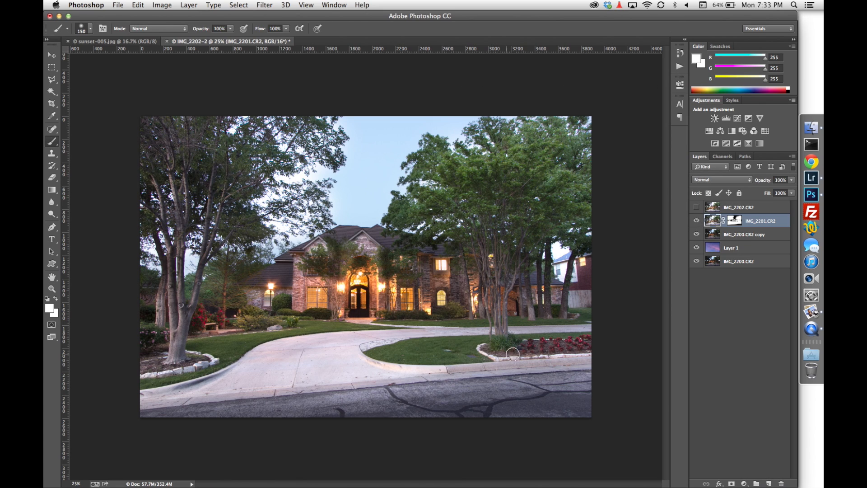
pyautogui.moveTo(344, 353)
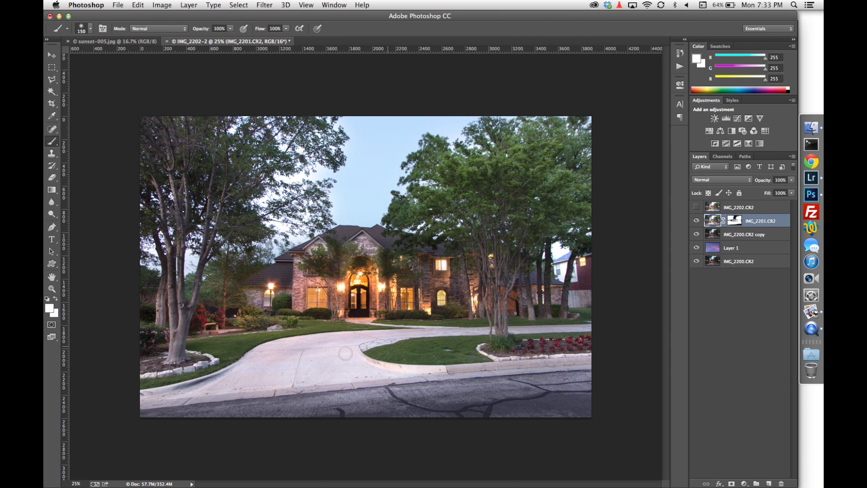
pyautogui.moveTo(509, 337)
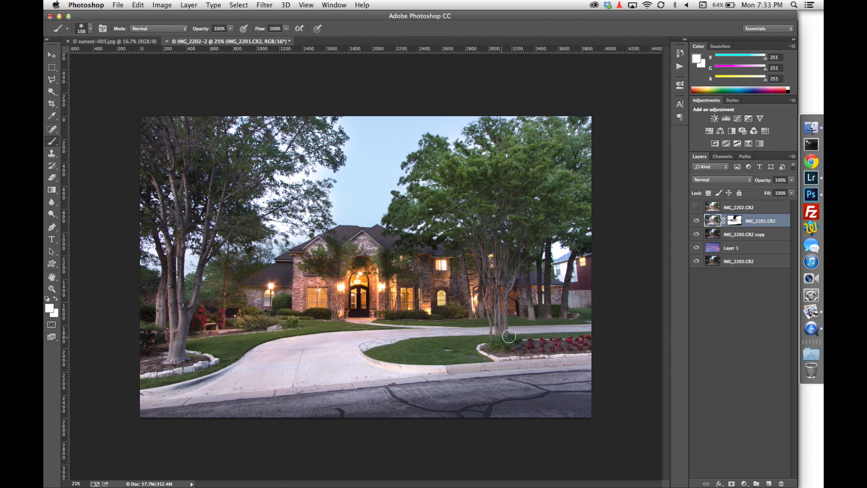
pyautogui.moveTo(452, 340)
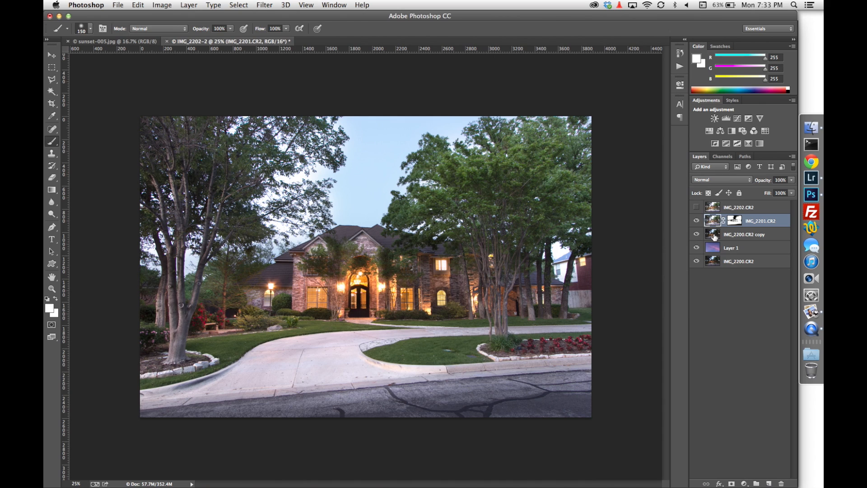
# Merge the IMG_2201 exposure layer down into the IMG_2200.CR2 copy layer.
pyautogui.rightClick(761, 220)
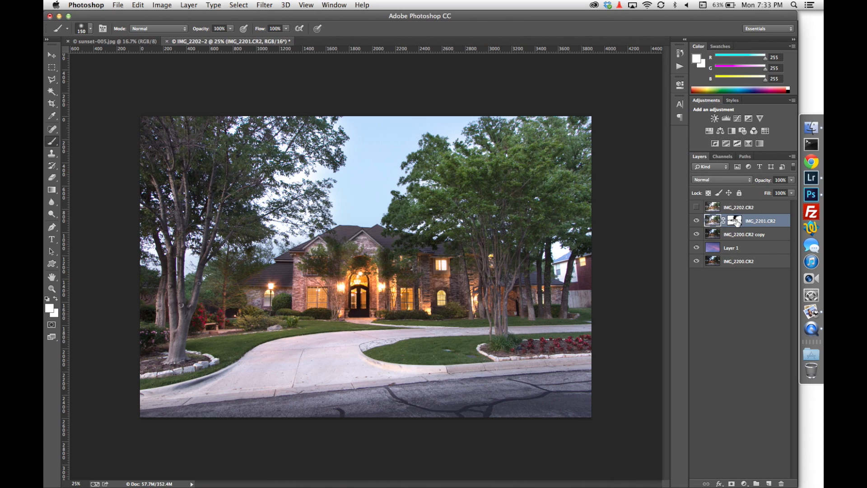
pyautogui.rightClick(760, 221)
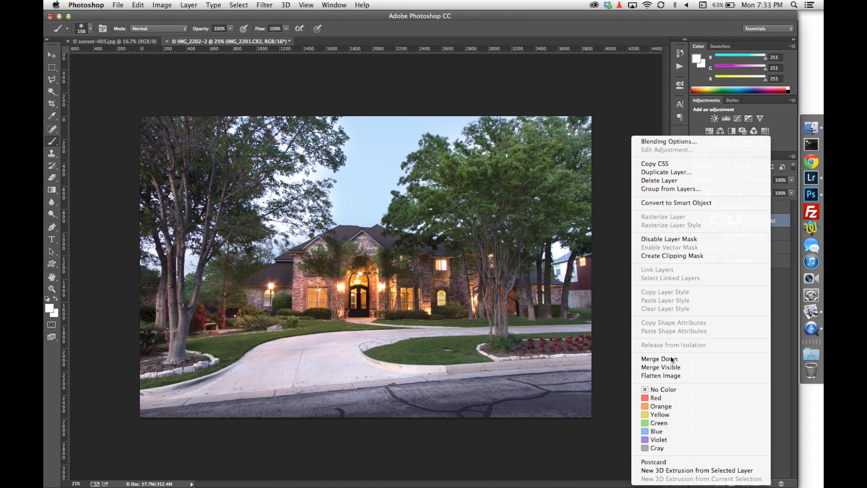
pyautogui.click(666, 172)
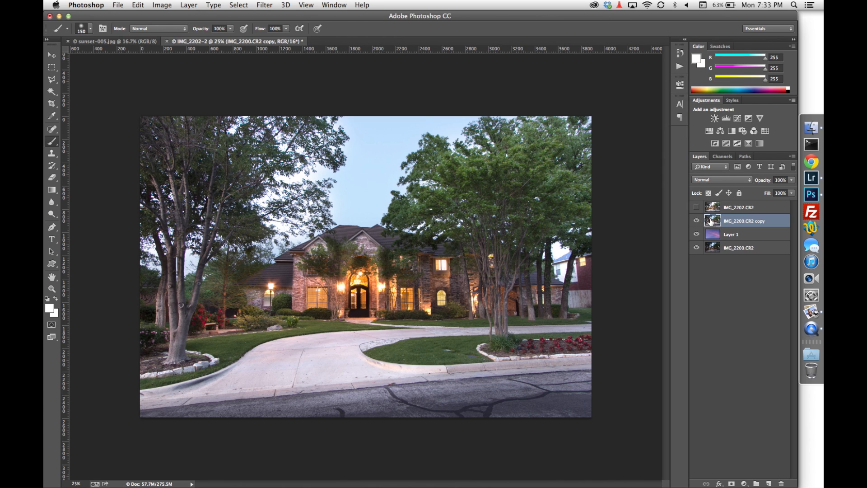
# Hide and reshow the IMG_2200.CR2 copy layer to compare, then select it.
pyautogui.click(696, 220)
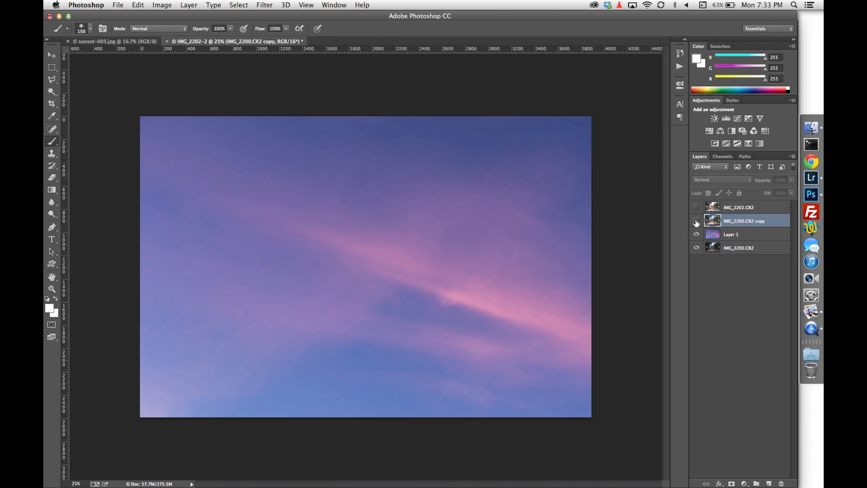
pyautogui.click(696, 223)
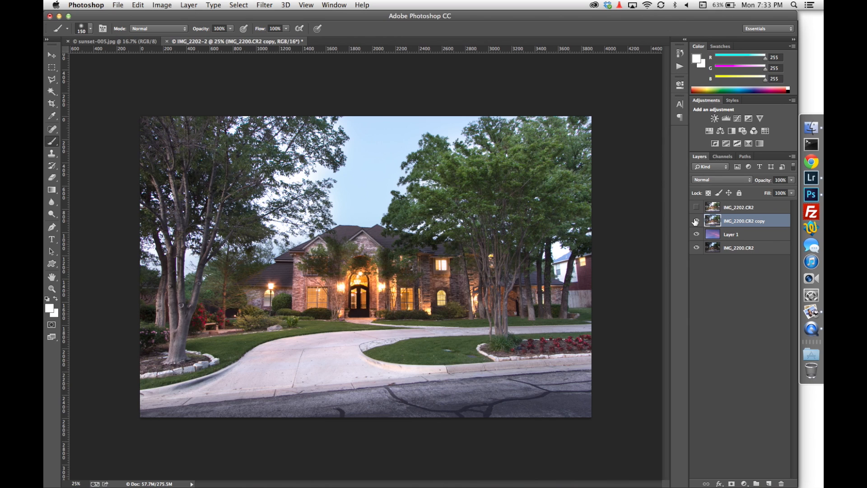
pyautogui.click(696, 221)
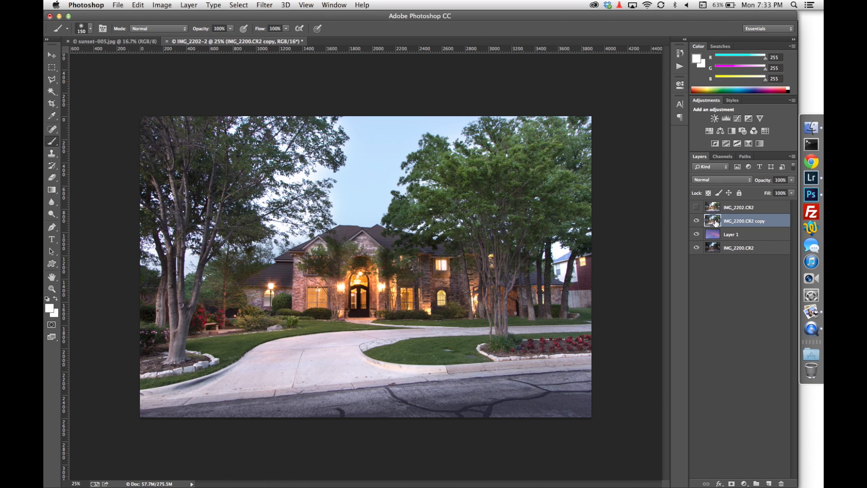
pyautogui.moveTo(347, 196)
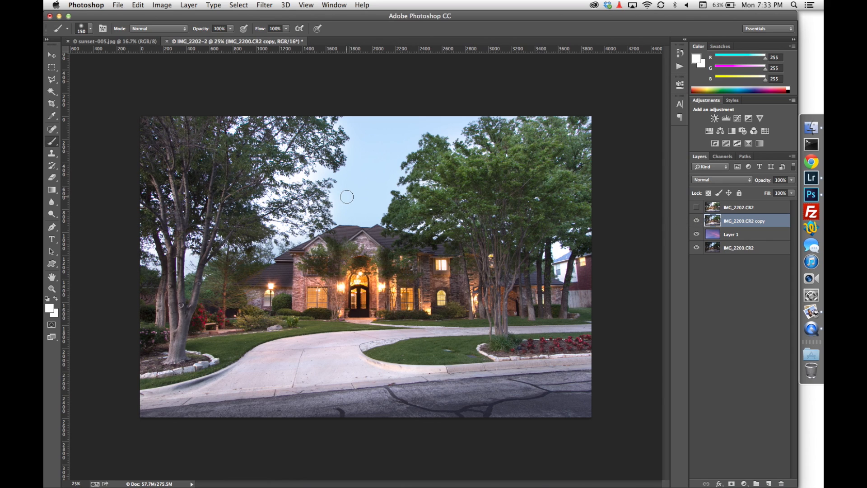
pyautogui.moveTo(360, 163)
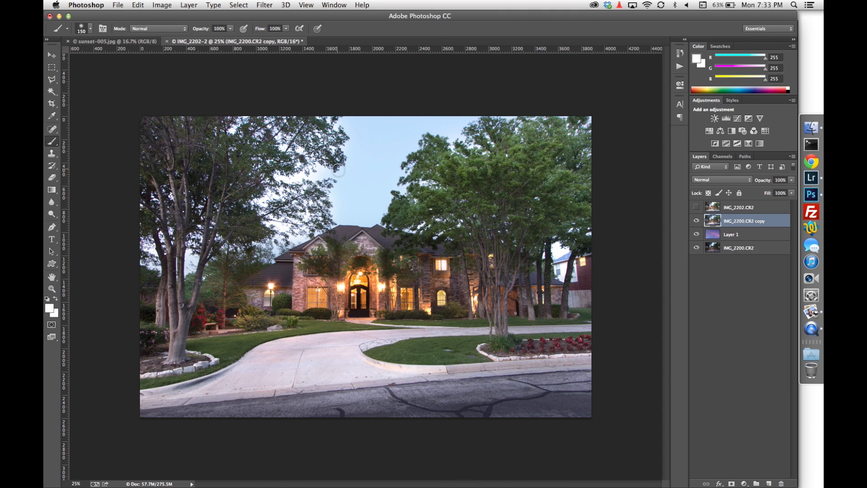
pyautogui.moveTo(355, 177)
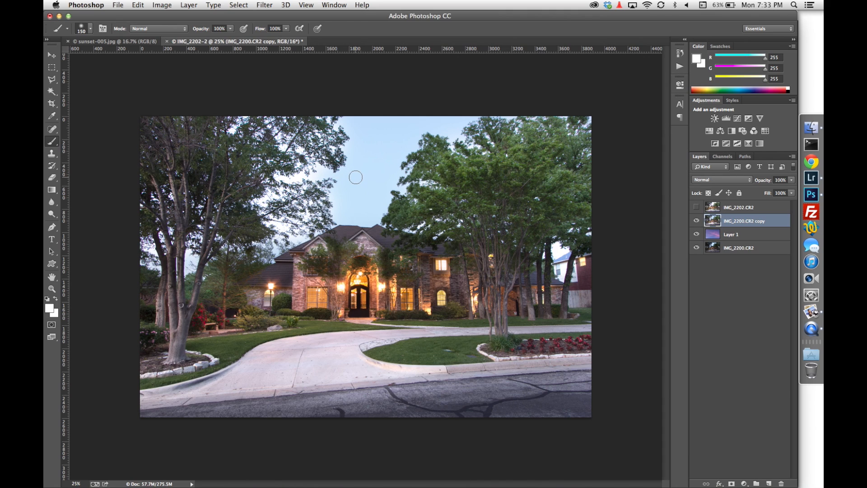
# Show and select IMG_2202.CR2, then sample its pale sky with Color Range at fuzziness 40.
pyautogui.click(697, 207)
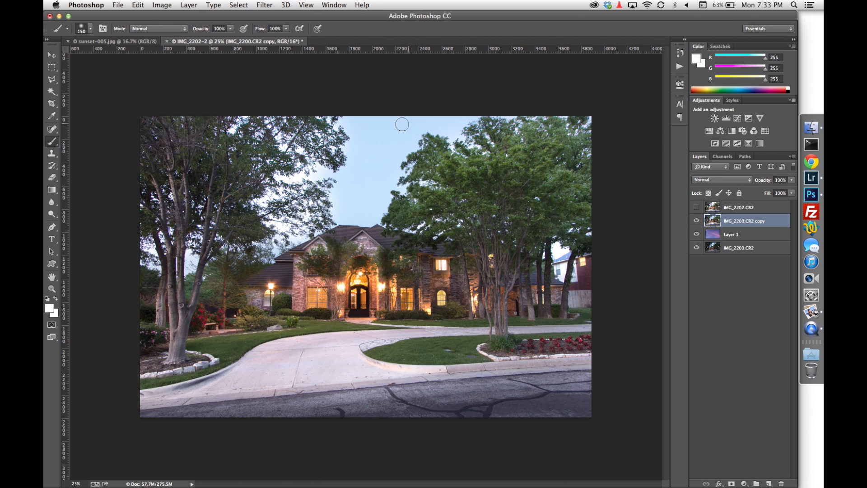
pyautogui.moveTo(388, 148)
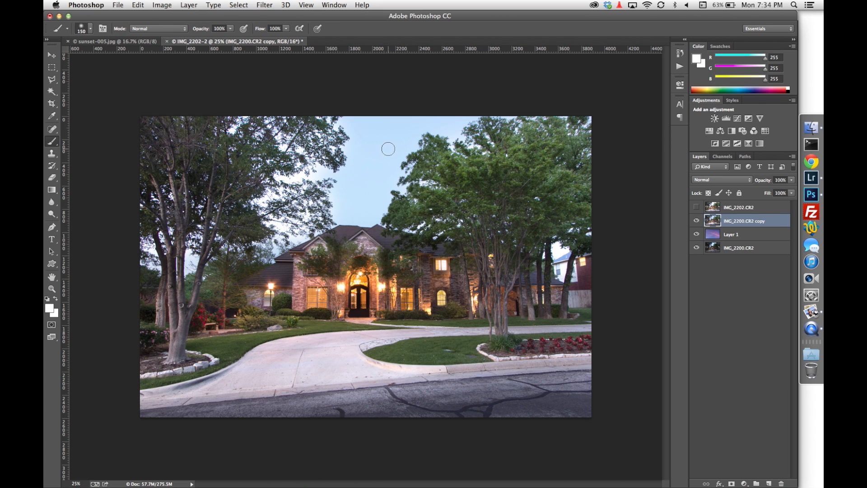
pyautogui.click(696, 207)
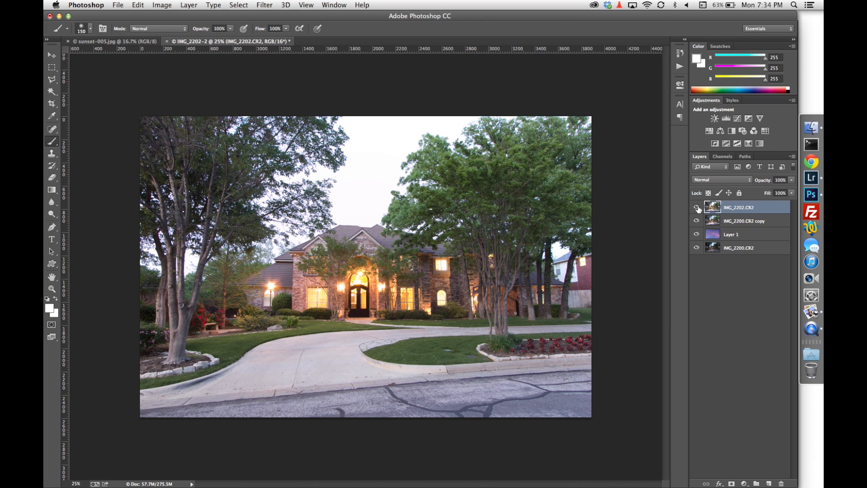
pyautogui.click(698, 207)
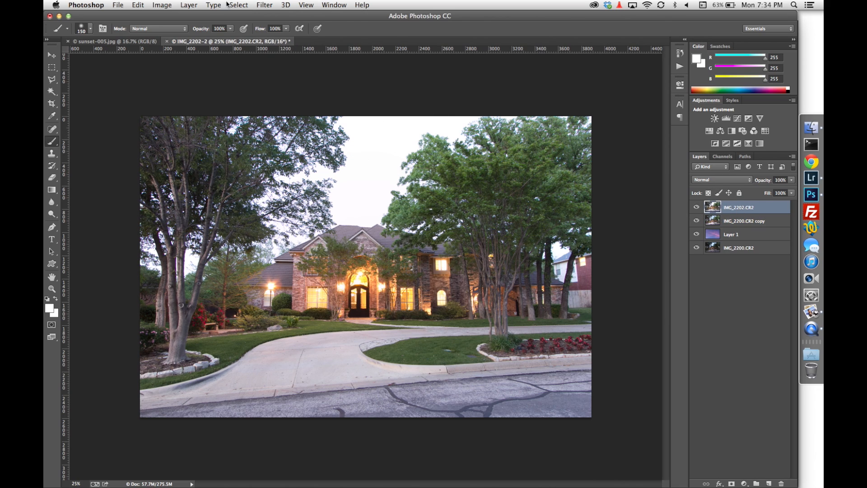
pyautogui.click(238, 5)
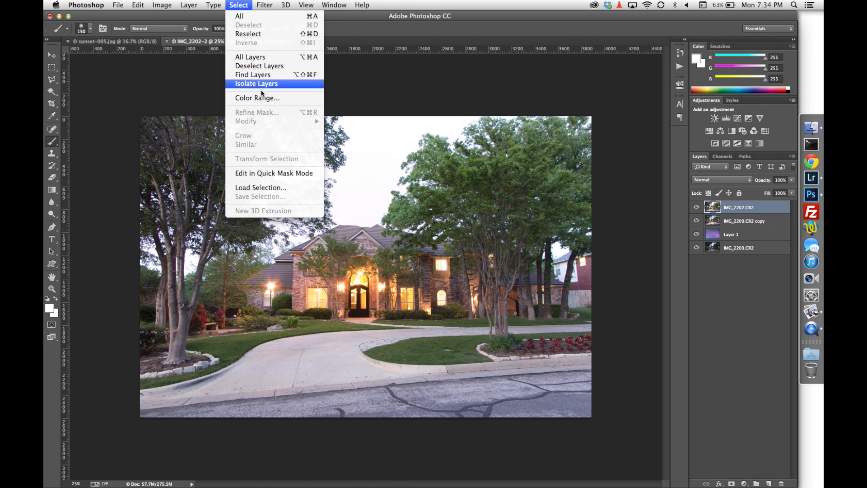
pyautogui.click(256, 98)
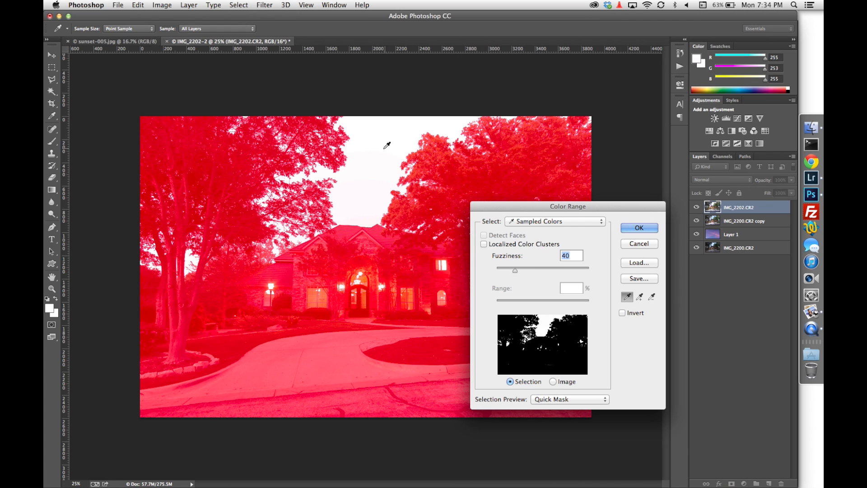
pyautogui.moveTo(384, 136)
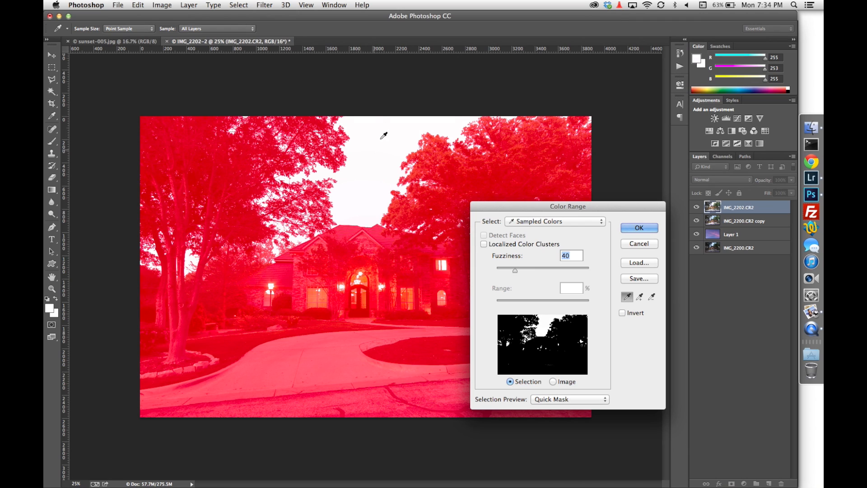
pyautogui.moveTo(451, 250)
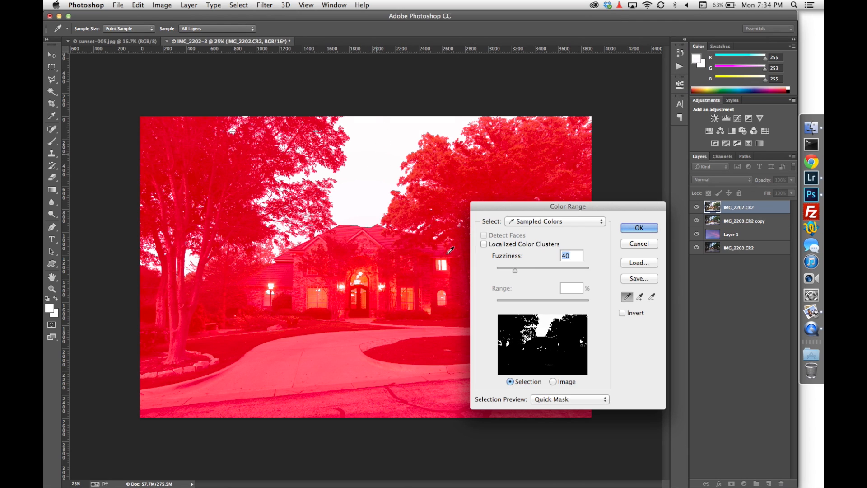
pyautogui.moveTo(562, 402)
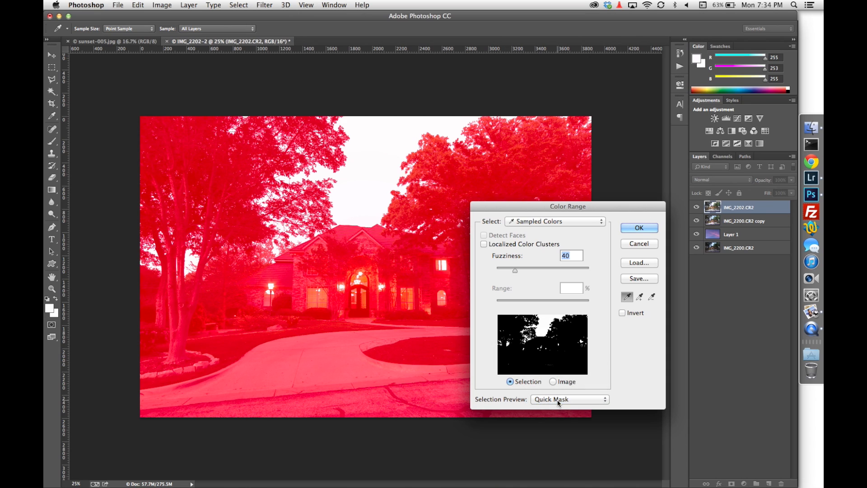
pyautogui.moveTo(106, 153)
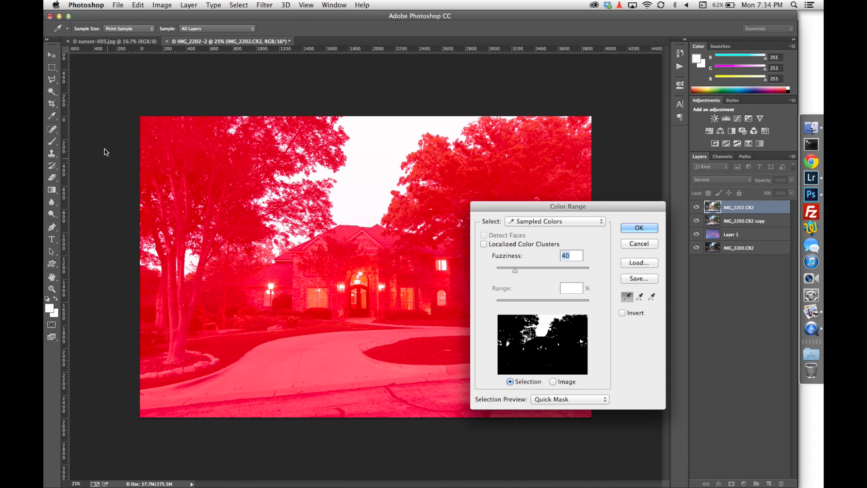
pyautogui.moveTo(379, 148)
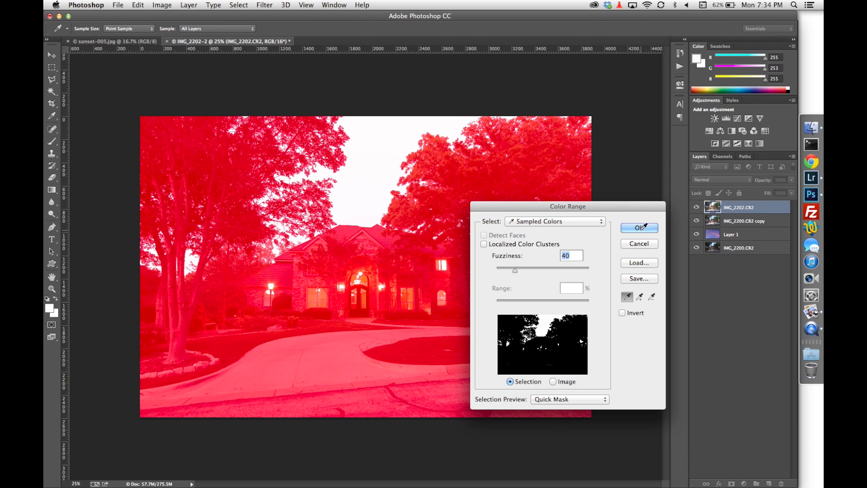
# Confirm the Color Range sky selection, expand it, and feather it by 2 pixels.
pyautogui.click(639, 227)
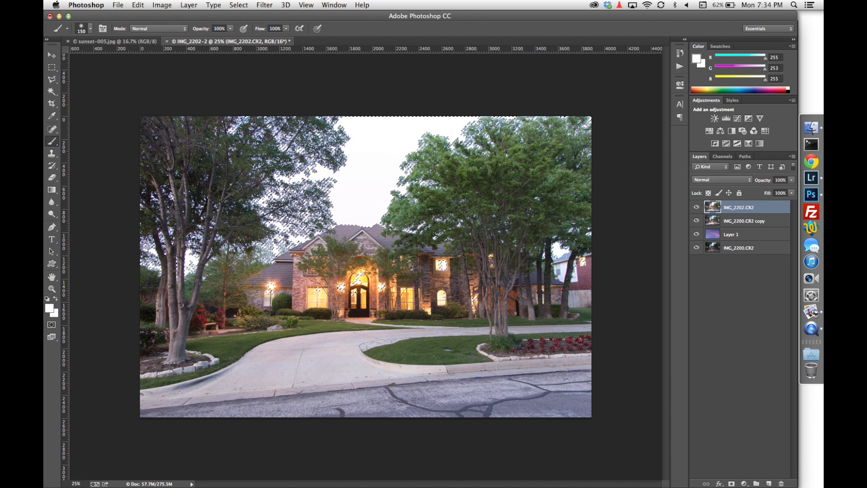
pyautogui.click(238, 4)
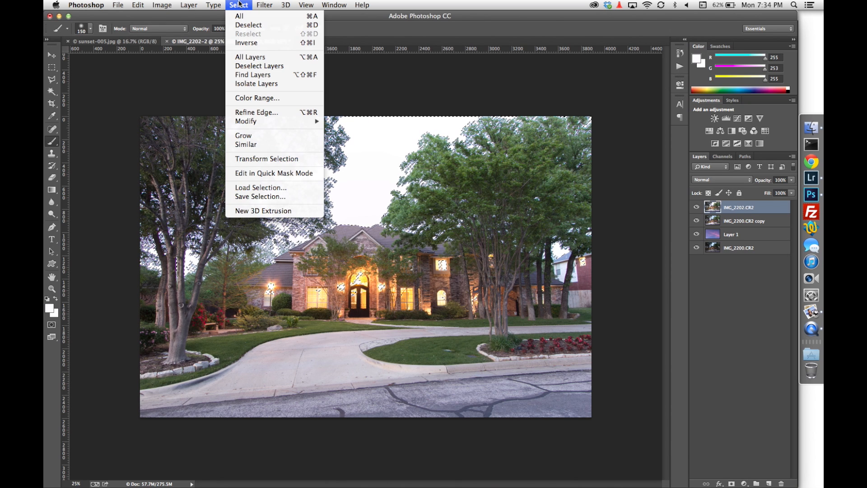
pyautogui.click(246, 121)
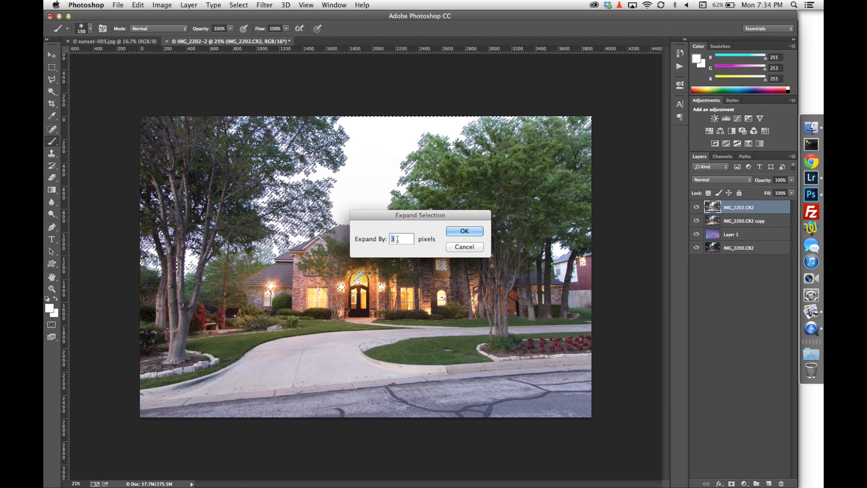
pyautogui.click(463, 231)
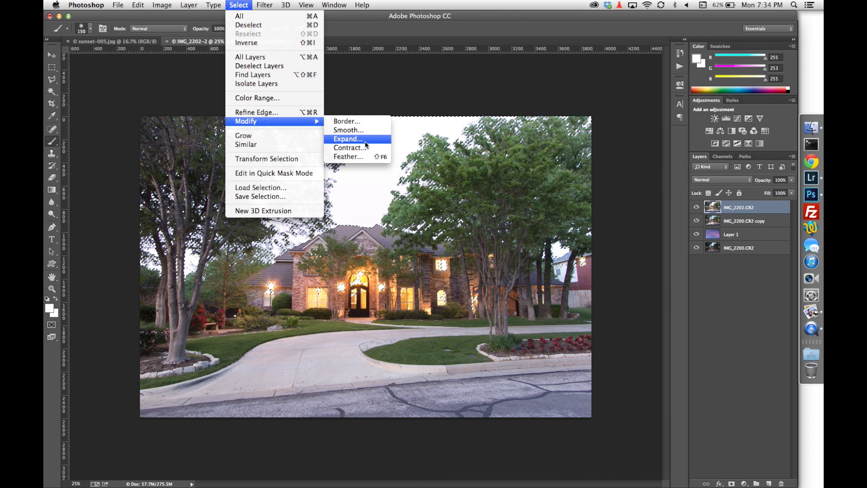
pyautogui.click(348, 156)
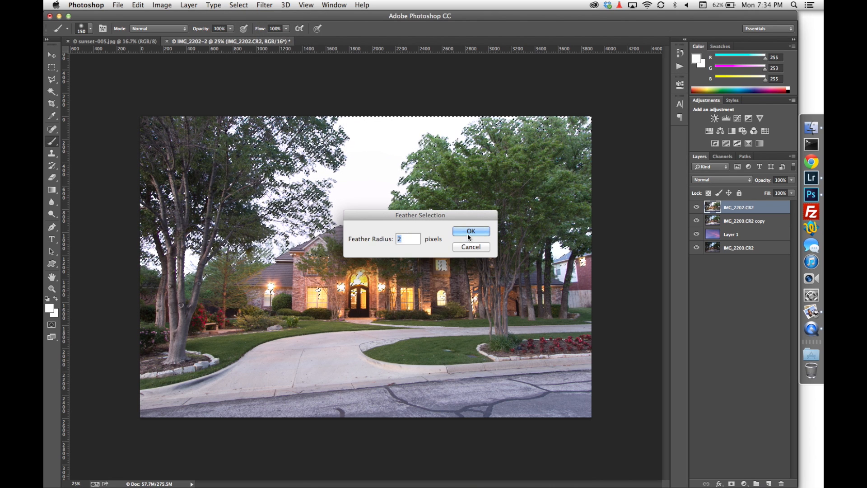
pyautogui.click(470, 231)
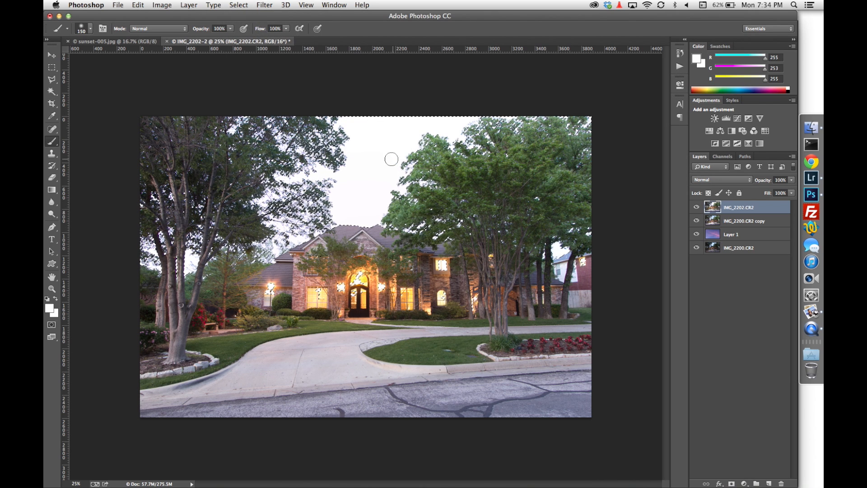
pyautogui.moveTo(392, 140)
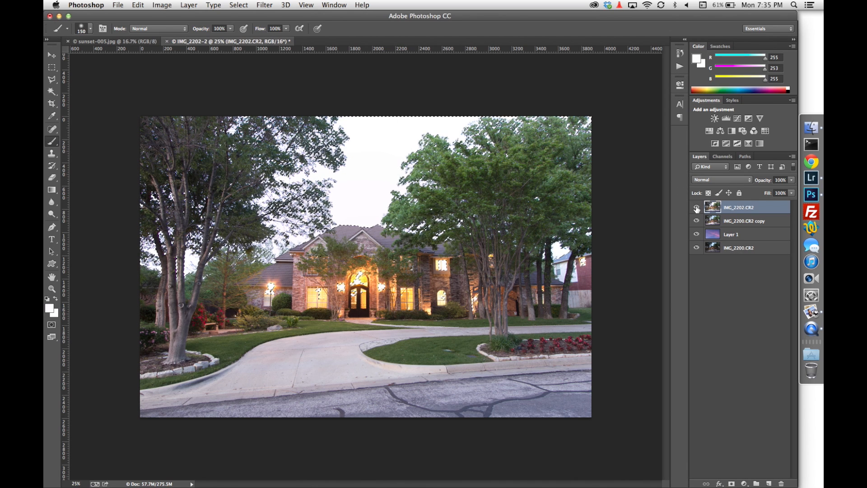
# Hide IMG_2202.CR2 and make the IMG_2200.CR2 copy layer active.
pyautogui.click(697, 207)
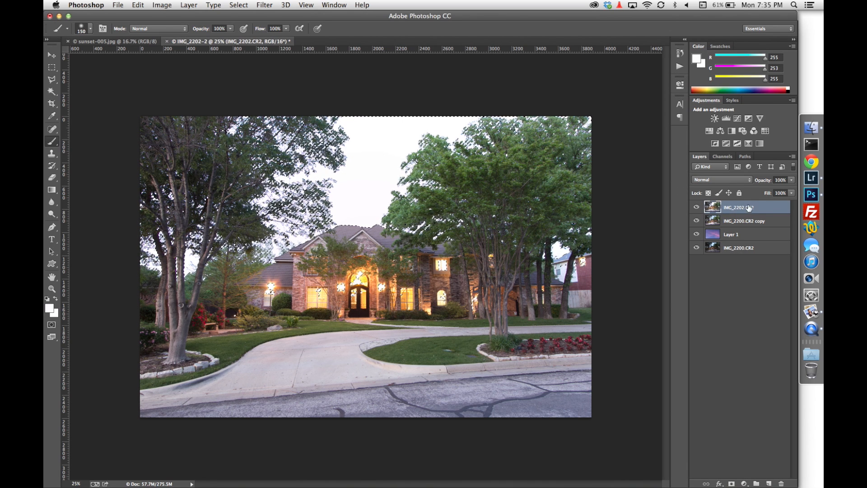
pyautogui.click(697, 208)
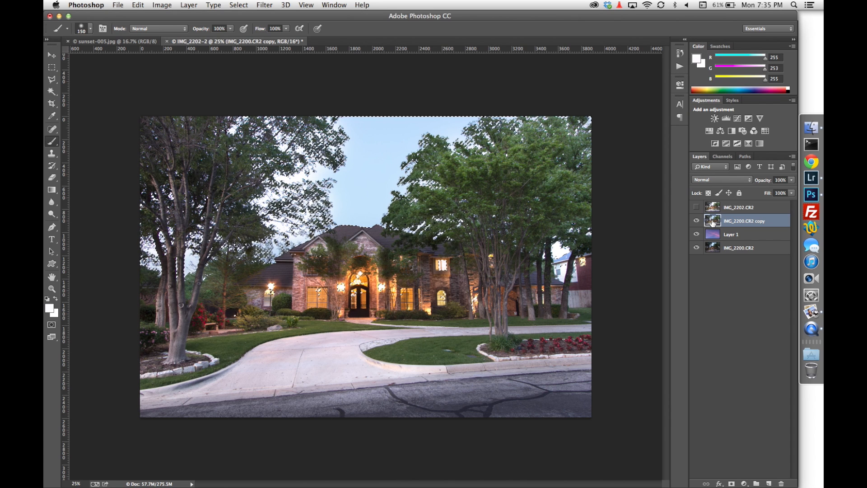
pyautogui.moveTo(713, 221)
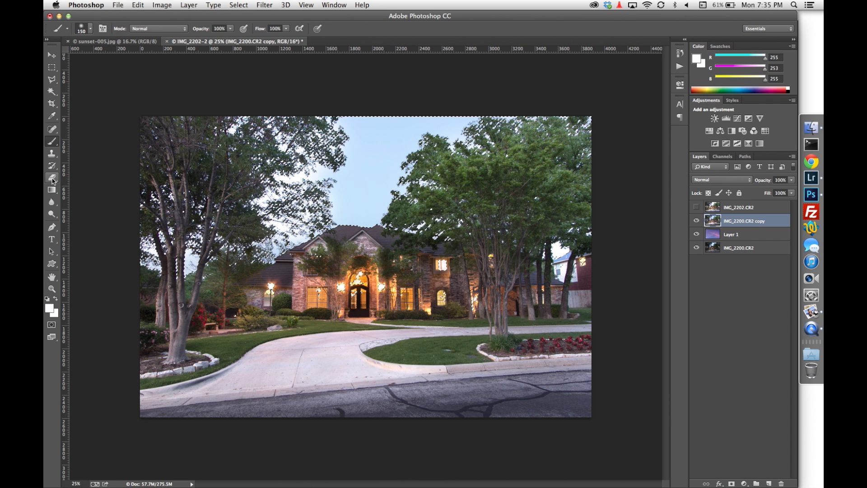
# Erase the copy layer's sky around the left tree with a soft 30% Eraser.
pyautogui.click(52, 177)
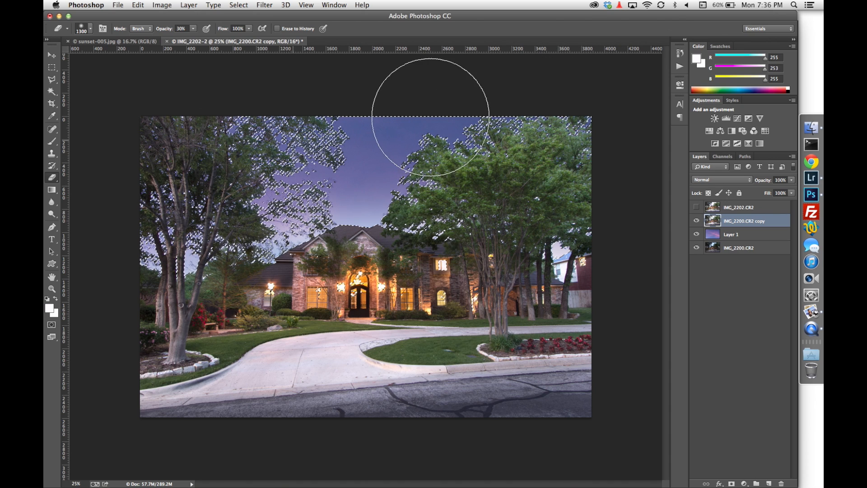
pyautogui.moveTo(146, 124)
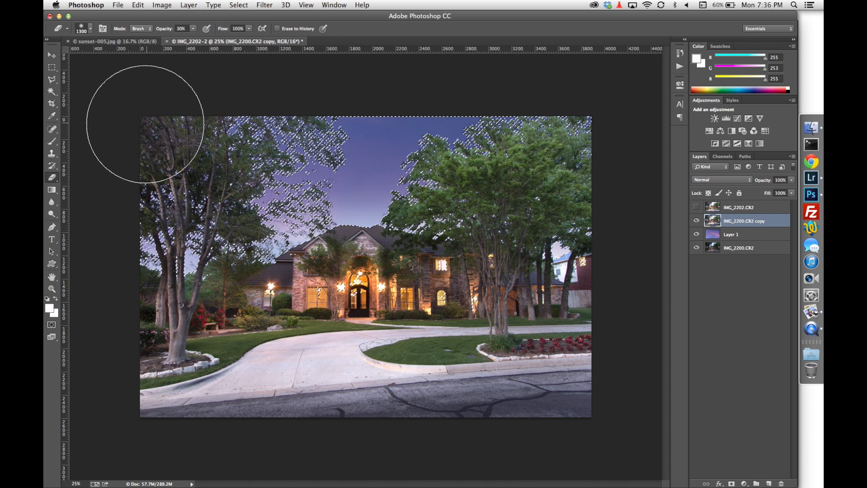
pyautogui.moveTo(525, 103)
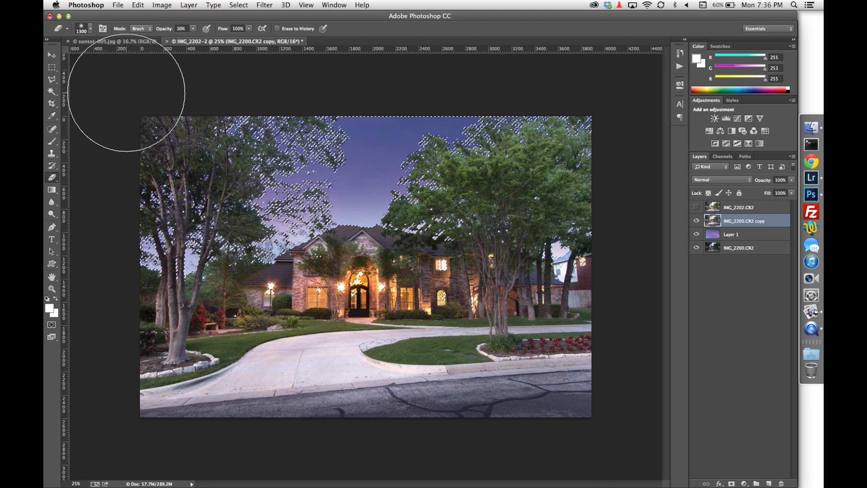
pyautogui.moveTo(206, 103)
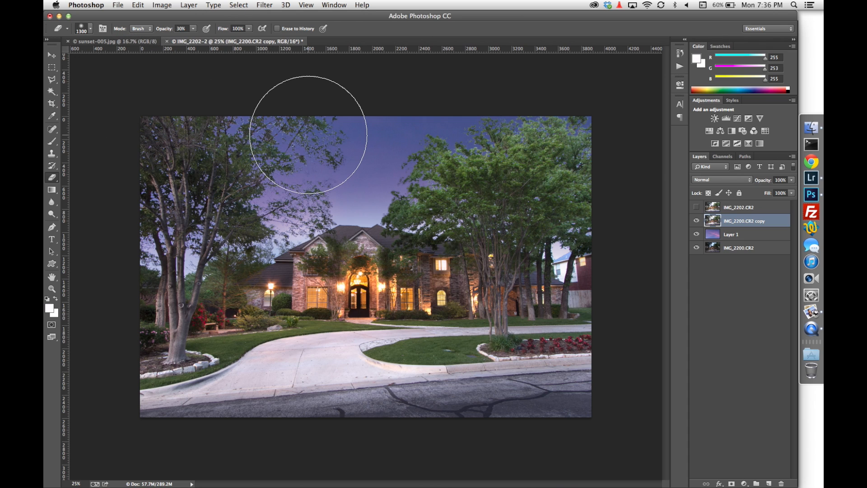
pyautogui.moveTo(287, 136)
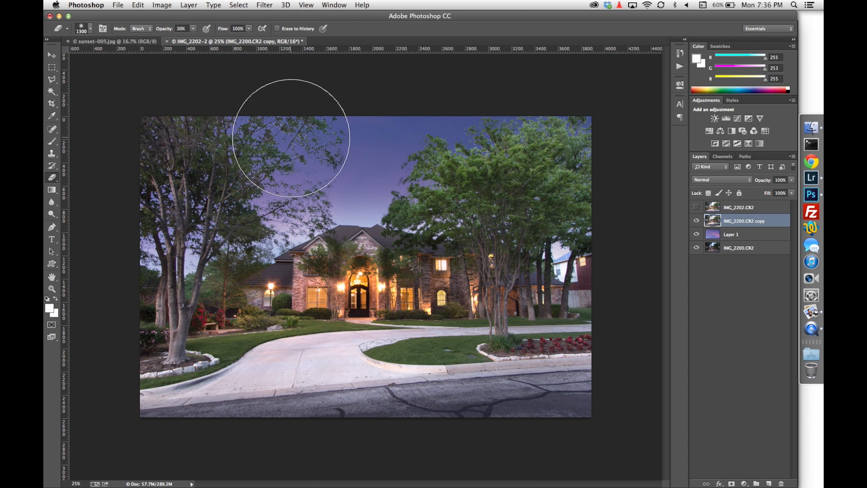
pyautogui.moveTo(276, 136)
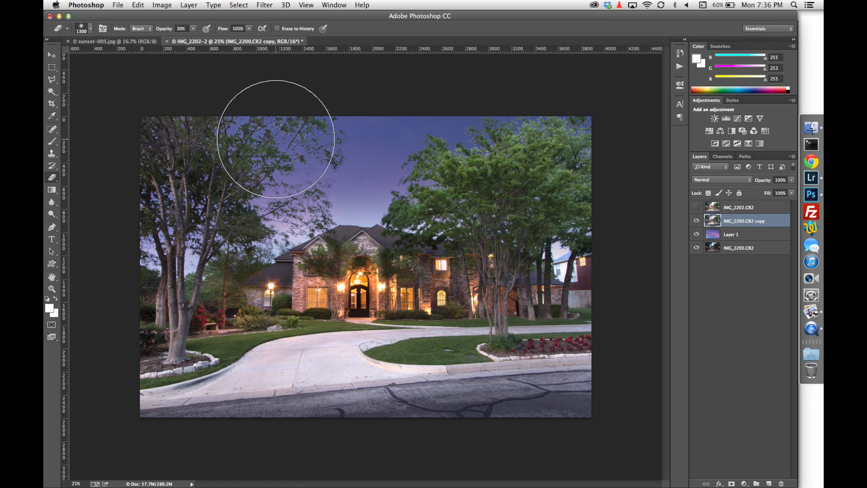
pyautogui.moveTo(283, 135)
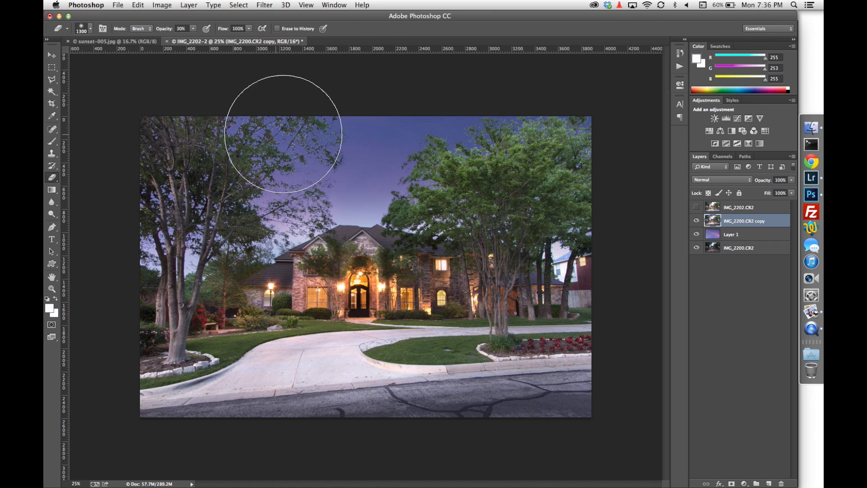
pyautogui.moveTo(282, 133)
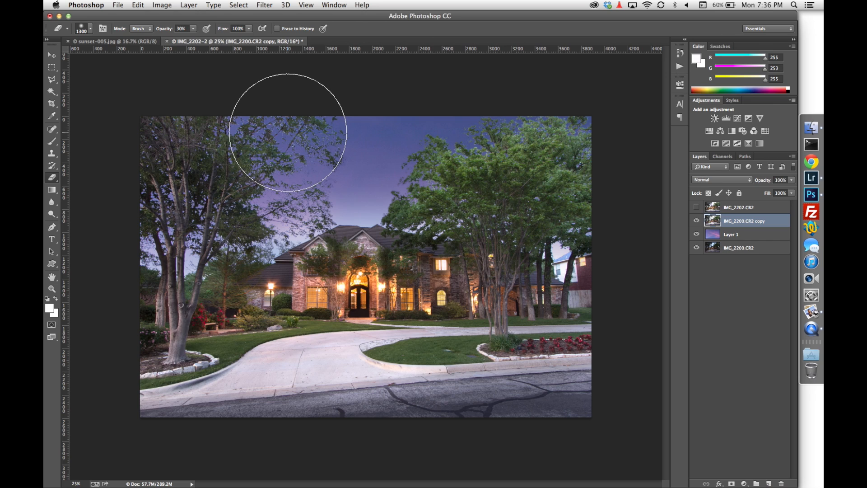
pyautogui.moveTo(287, 133)
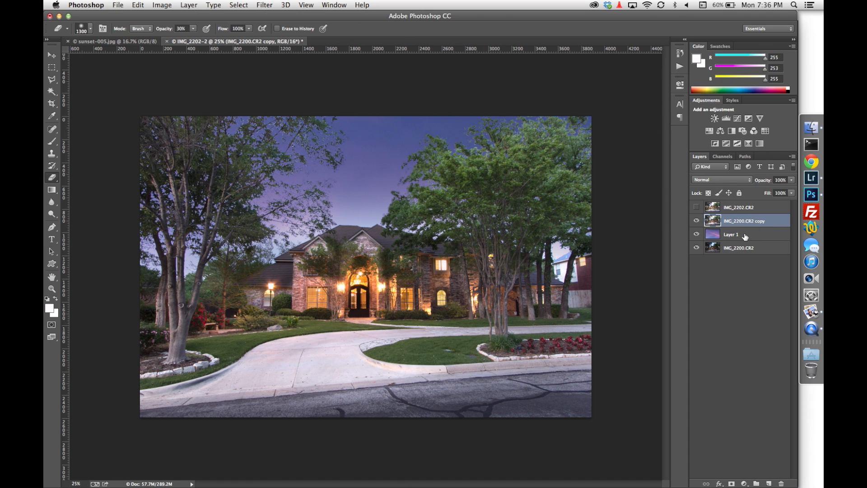
# Select Layer 1 and lower its opacity to 70%.
pyautogui.click(731, 234)
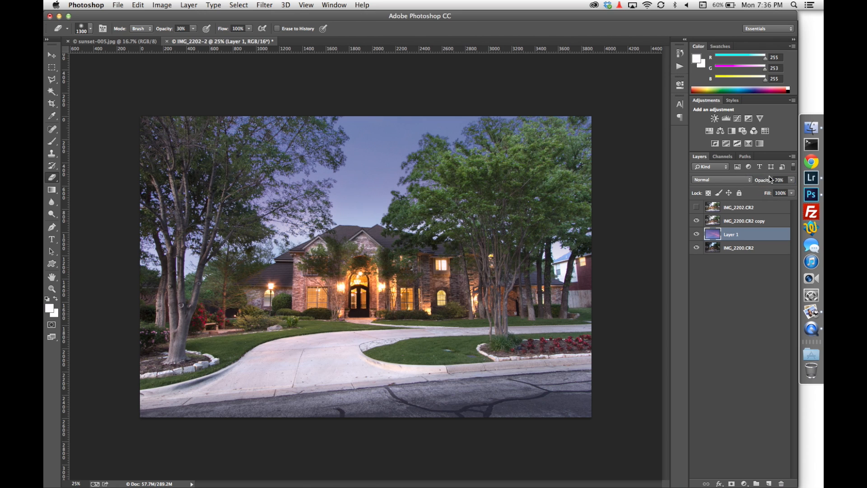
pyautogui.moveTo(282, 125)
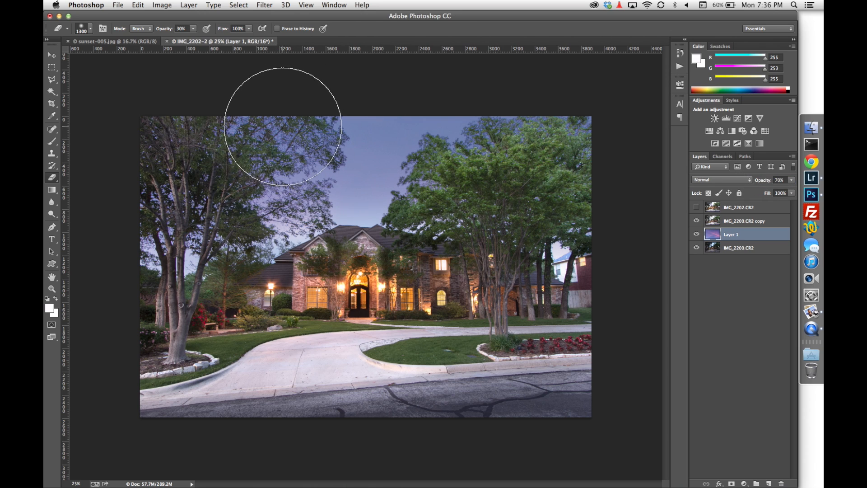
pyautogui.moveTo(329, 125)
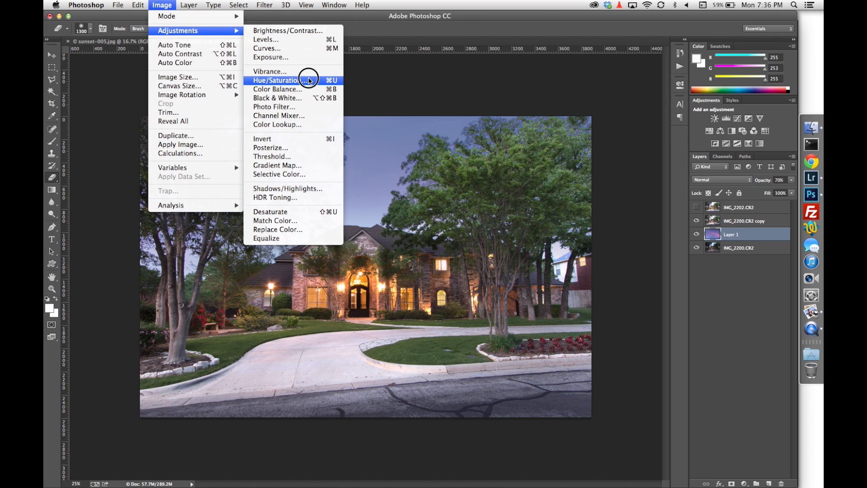
# Apply Hue/Saturation to Layer 1 with Saturation +56 and Lightness +22.
pyautogui.click(281, 81)
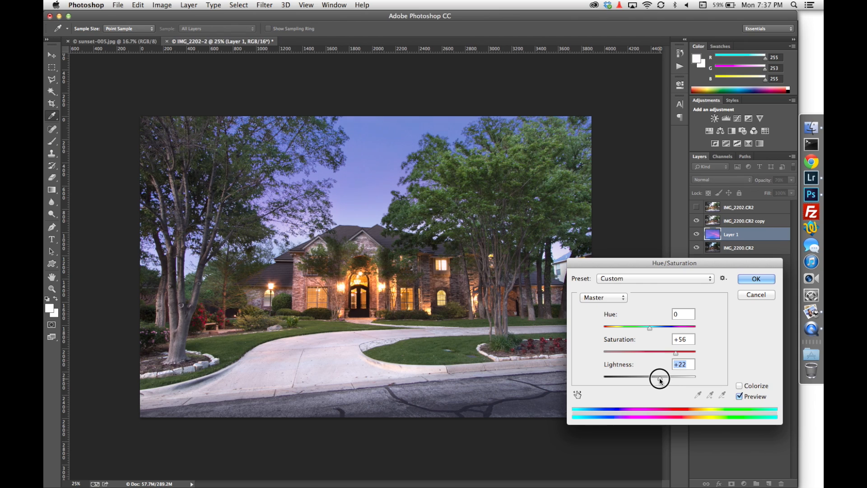
pyautogui.click(755, 279)
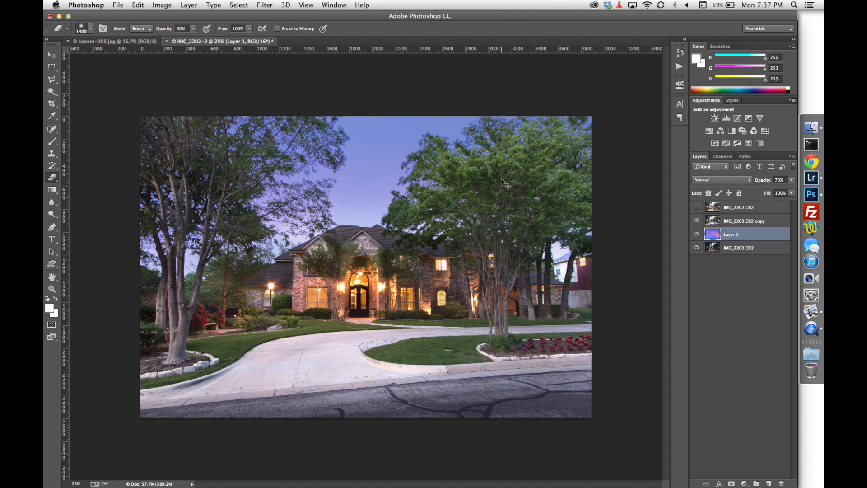
# Enlarge and move Layer 1's sky with Free Transform so pink clouds cross above the house.
pyautogui.press('cmd+minus')
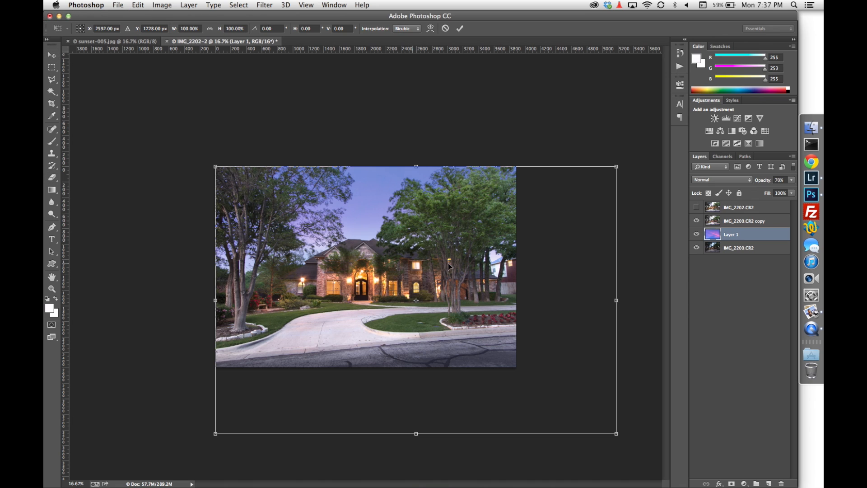
pyautogui.moveTo(618, 433)
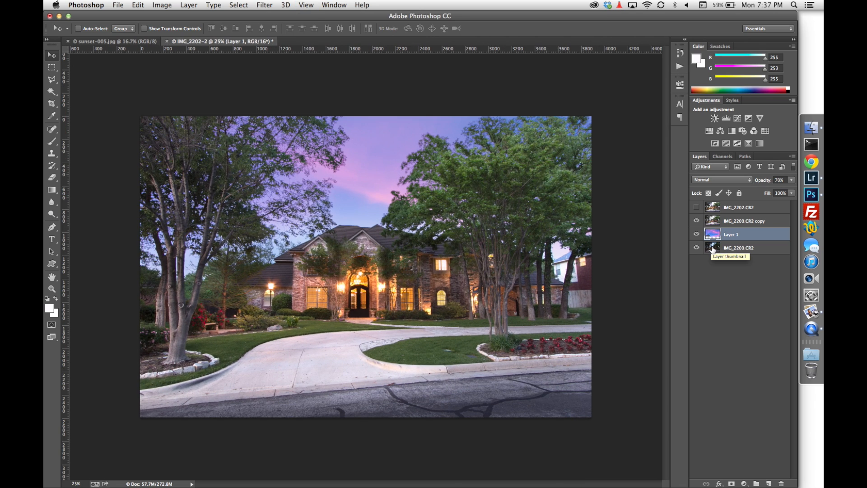
# Flatten the house composite, discarding hidden layers, and close it without saving.
pyautogui.rightClick(739, 247)
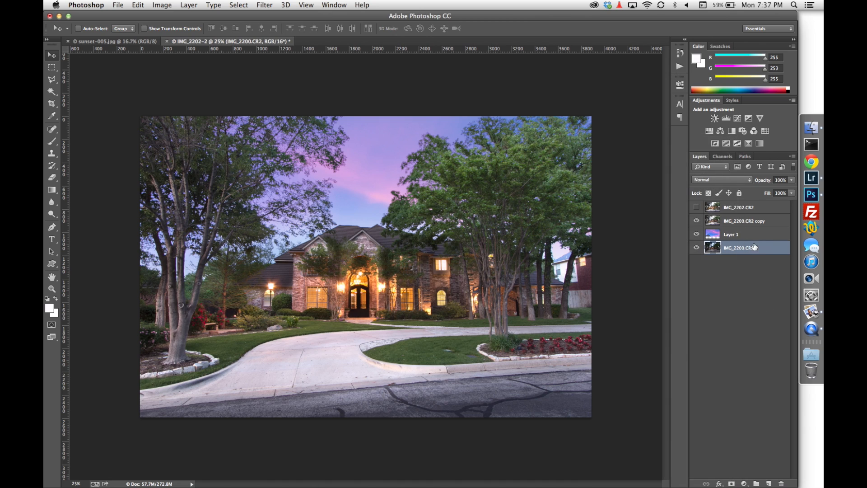
pyautogui.rightClick(739, 247)
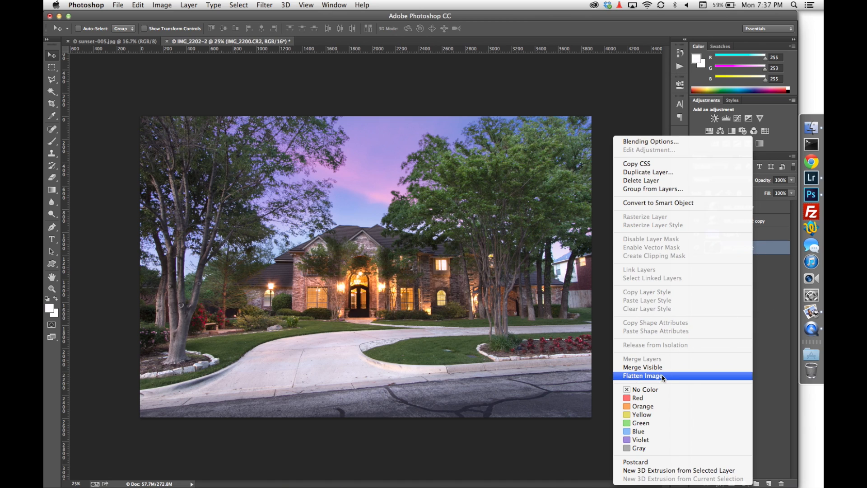
pyautogui.click(643, 375)
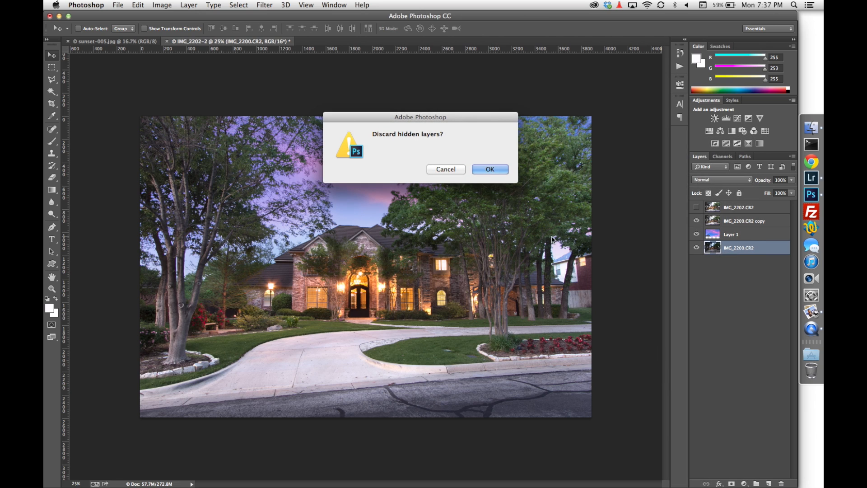
pyautogui.click(490, 169)
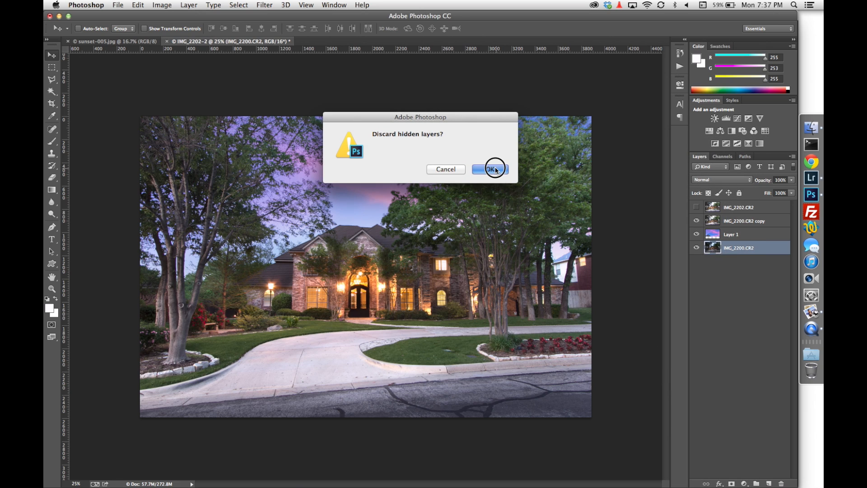
pyautogui.click(491, 169)
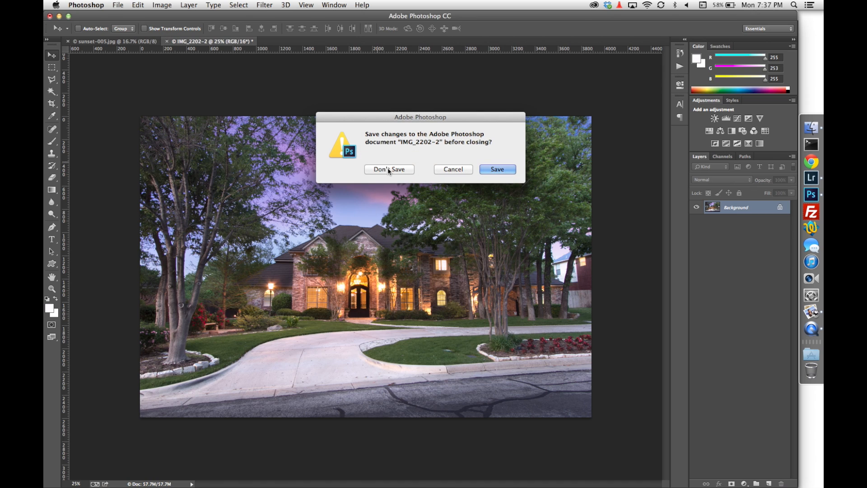
pyautogui.click(389, 170)
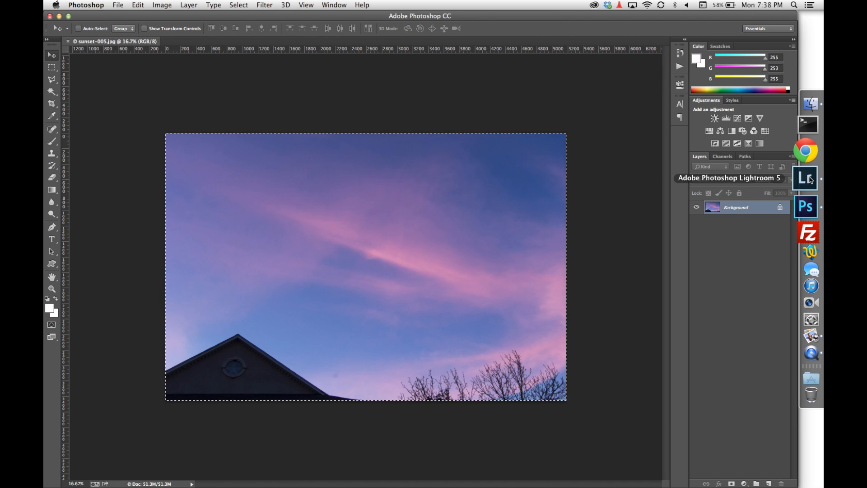
# Switch to Lightroom 5's Develop module showing the flattened IMG_2200-Edit.tif composite.
pyautogui.click(806, 178)
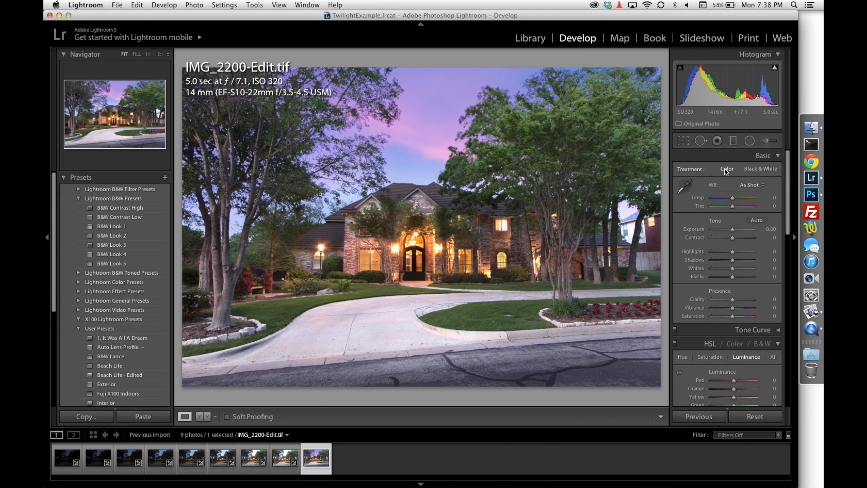
pyautogui.moveTo(448, 299)
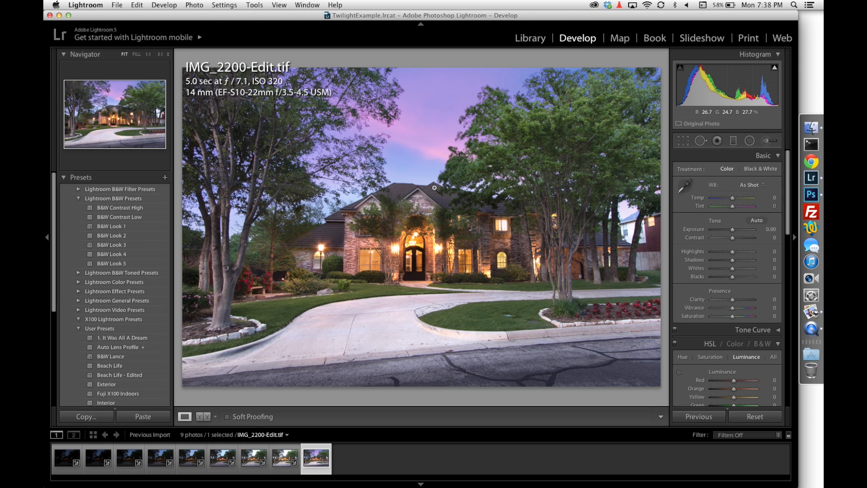
# Fix verticals to −21, straighten the crop by −0.43°, then set Contrast +26, Highlights −24, Shadows +50.
pyautogui.click(683, 143)
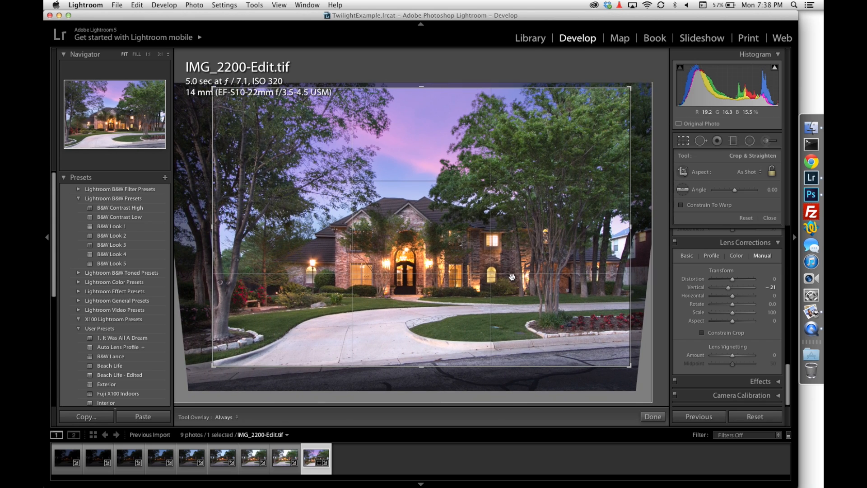
pyautogui.click(651, 416)
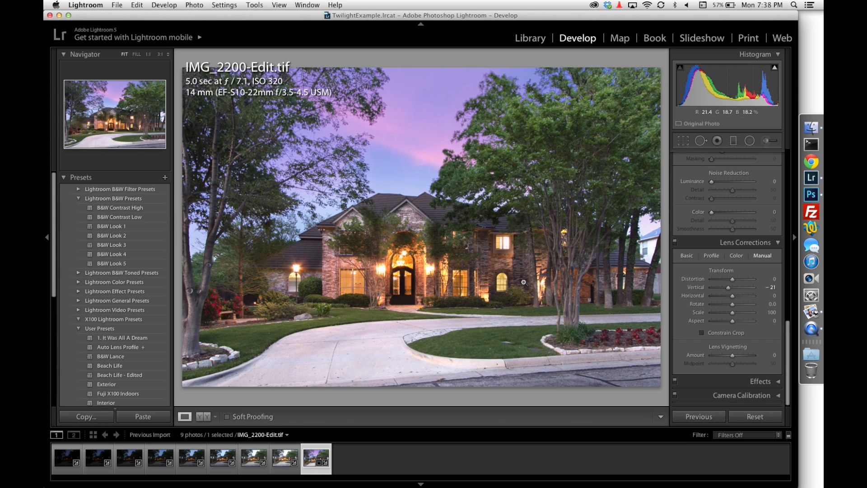
pyautogui.click(683, 140)
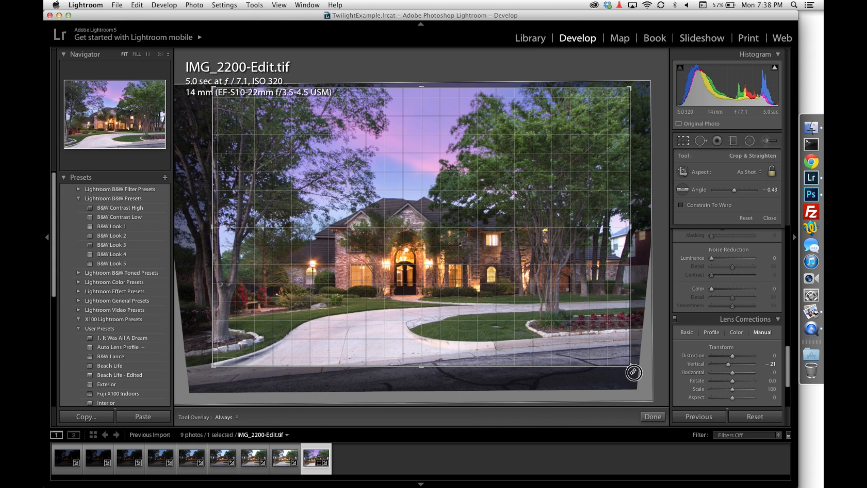
pyautogui.click(651, 416)
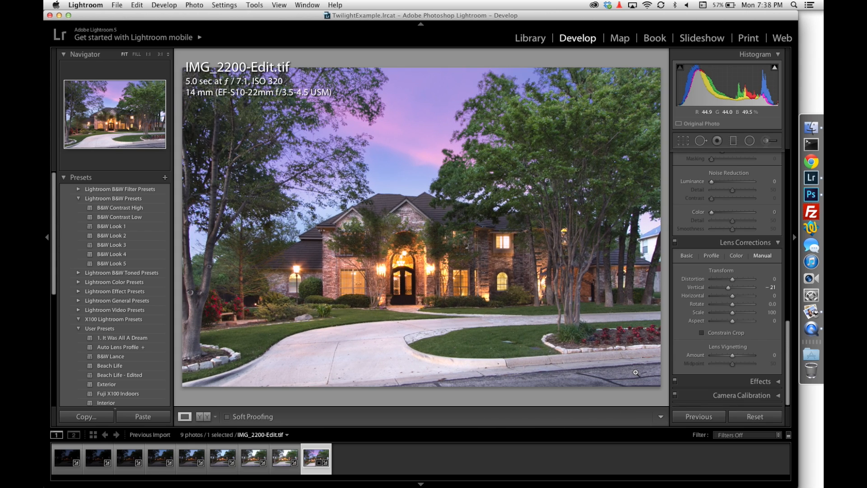
pyautogui.moveTo(499, 336)
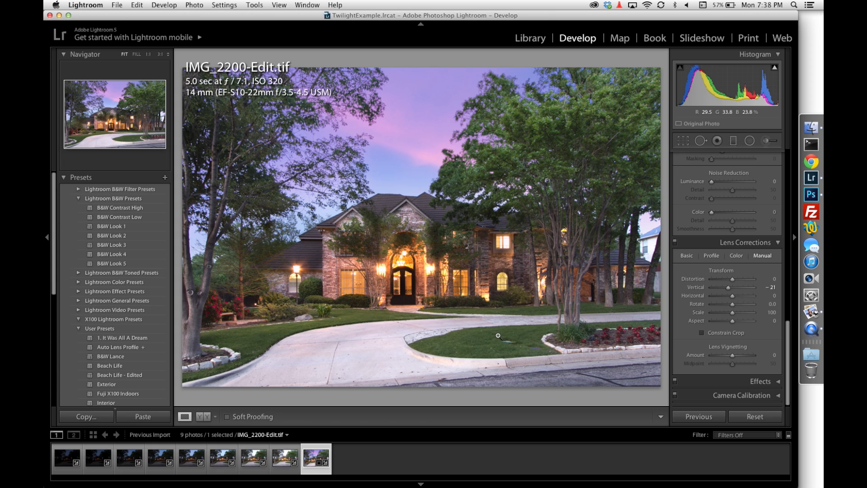
pyautogui.moveTo(498, 337)
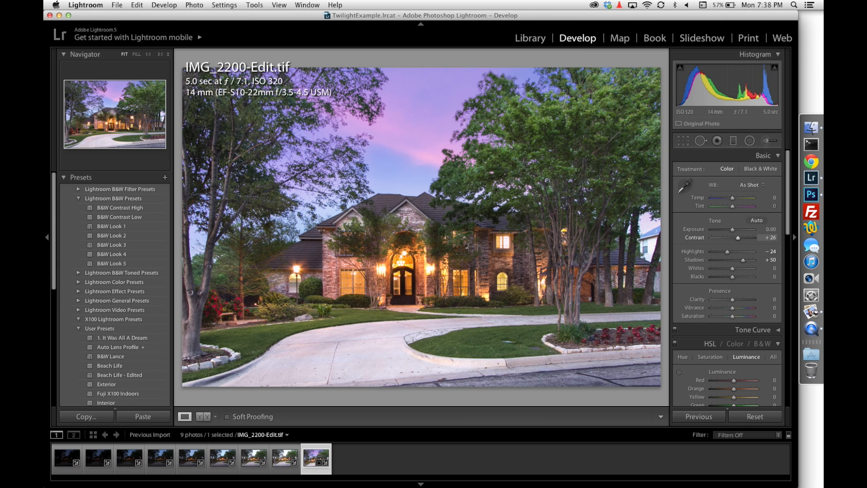
pyautogui.click(766, 140)
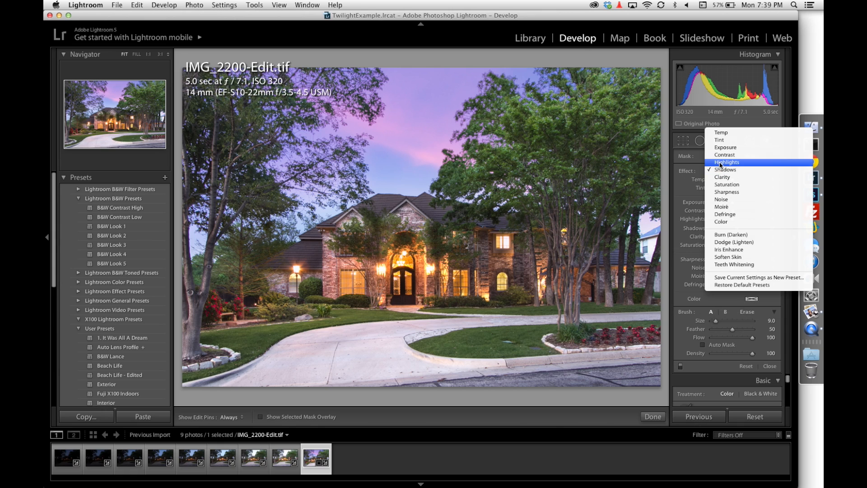
# Set the adjustment brush effect to Exposure +0.30 at size 20.
pyautogui.click(725, 147)
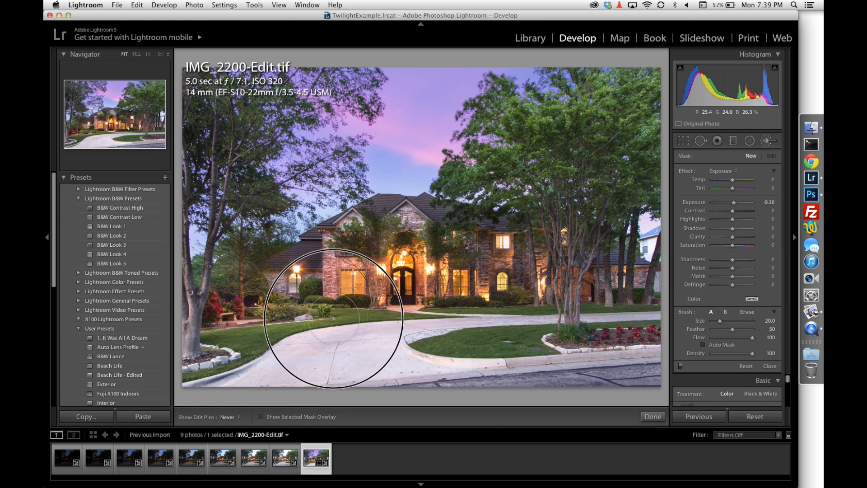
pyautogui.moveTo(654, 316)
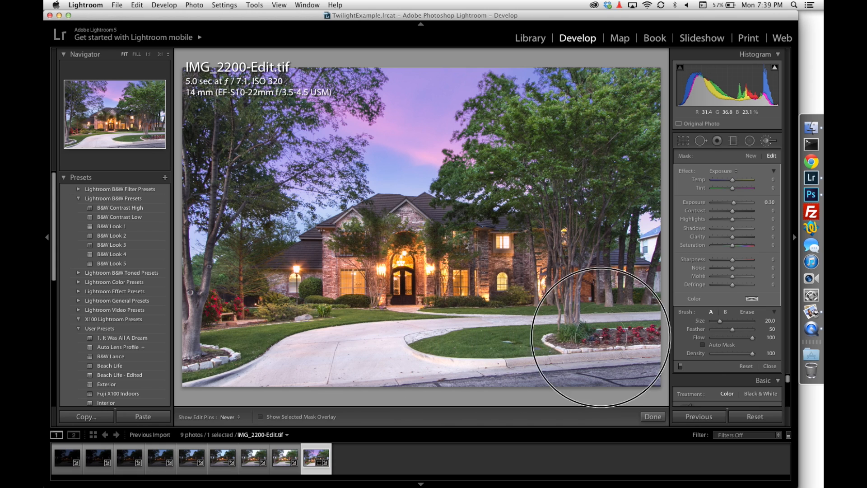
pyautogui.moveTo(146, 370)
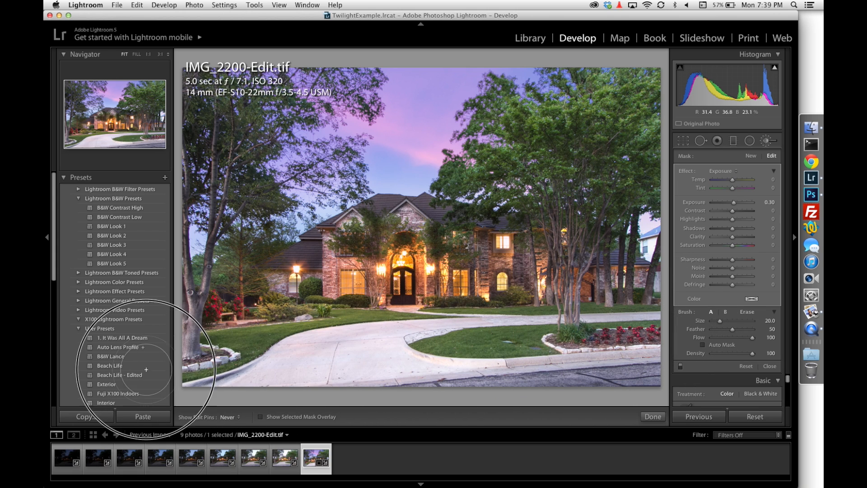